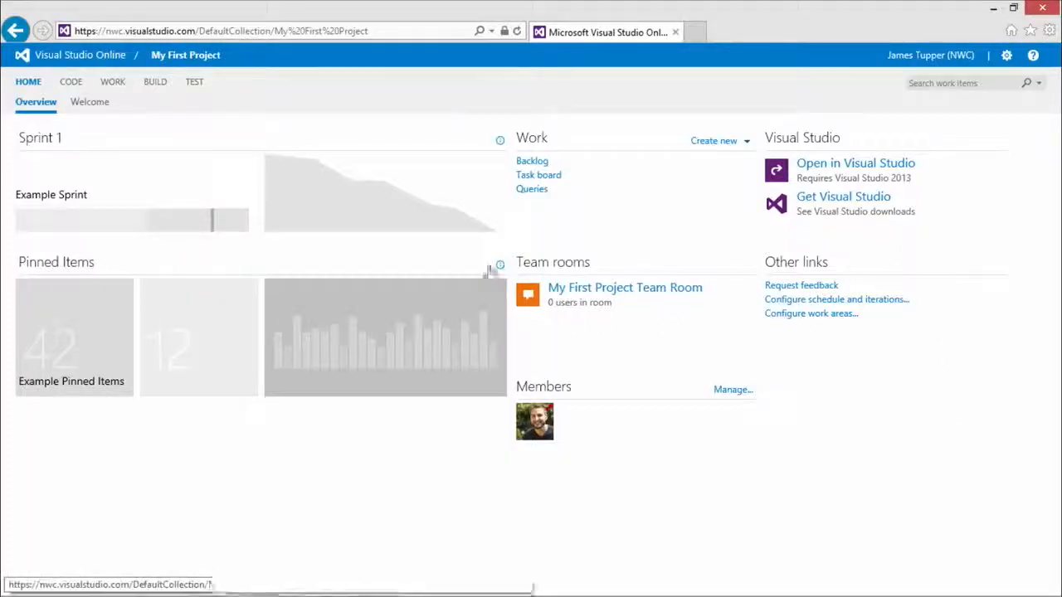
{"action": "mouse_move", "coordinate": [324, 269]}
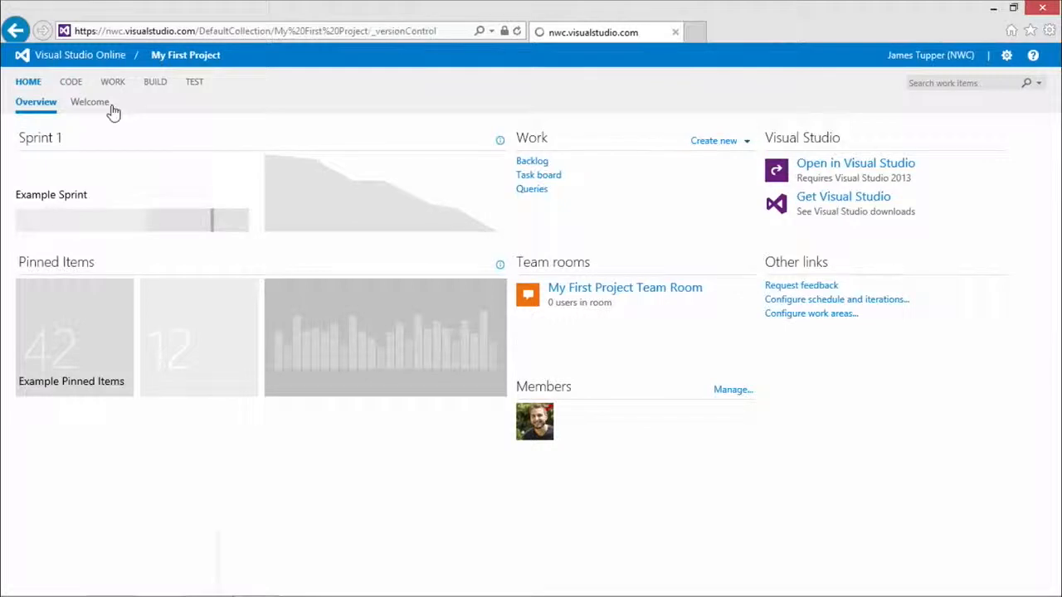
Browse the CODE explorer through main > DemoWebApp > DemoWebApp > Controllers
{"action": "left_click", "coordinate": [70, 82]}
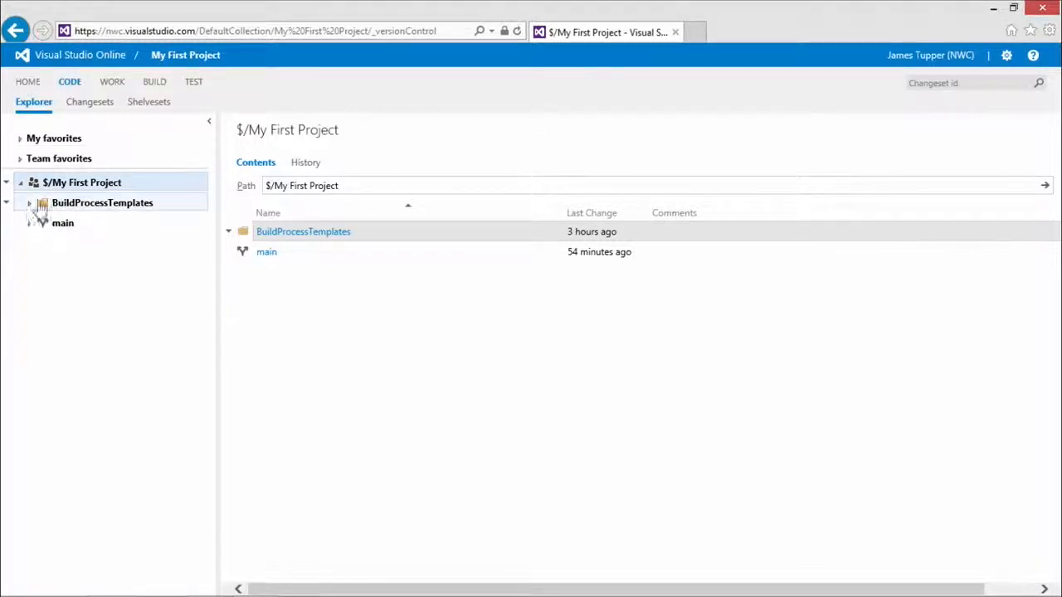
{"action": "left_click", "coordinate": [30, 223]}
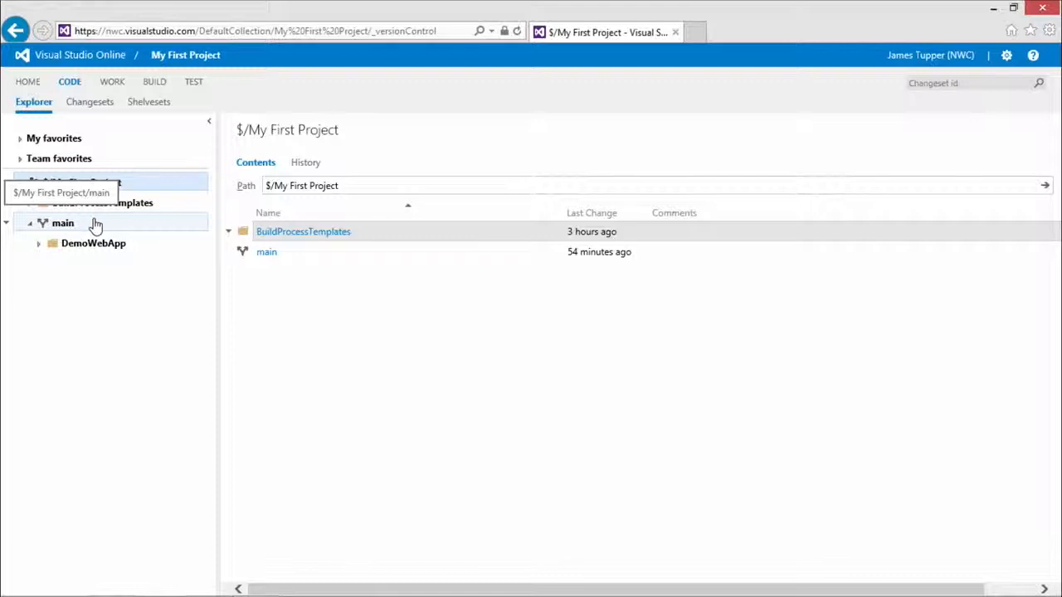
{"action": "left_click", "coordinate": [63, 222]}
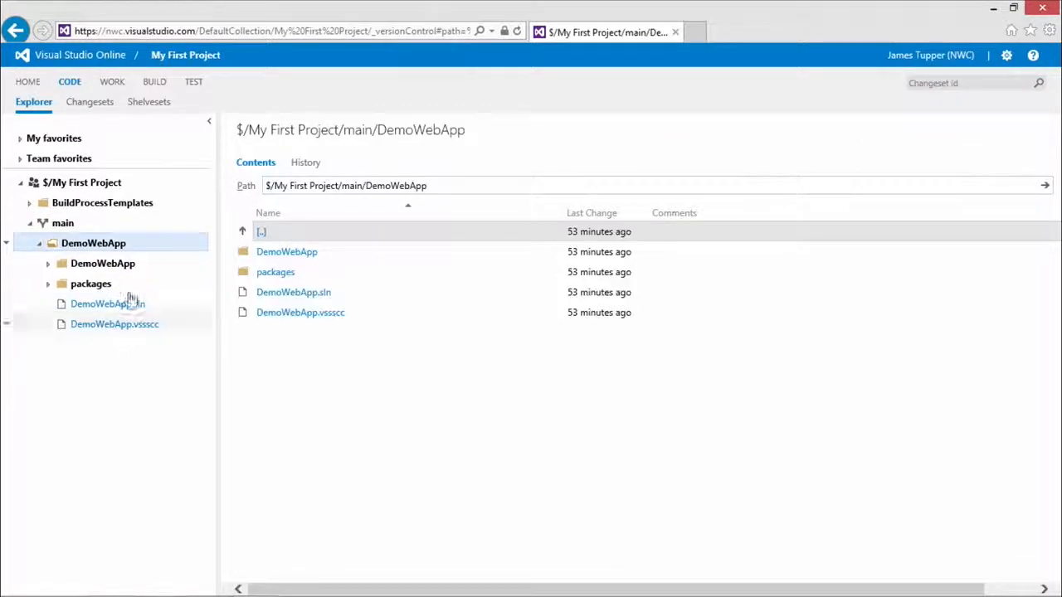
{"action": "left_click", "coordinate": [103, 323]}
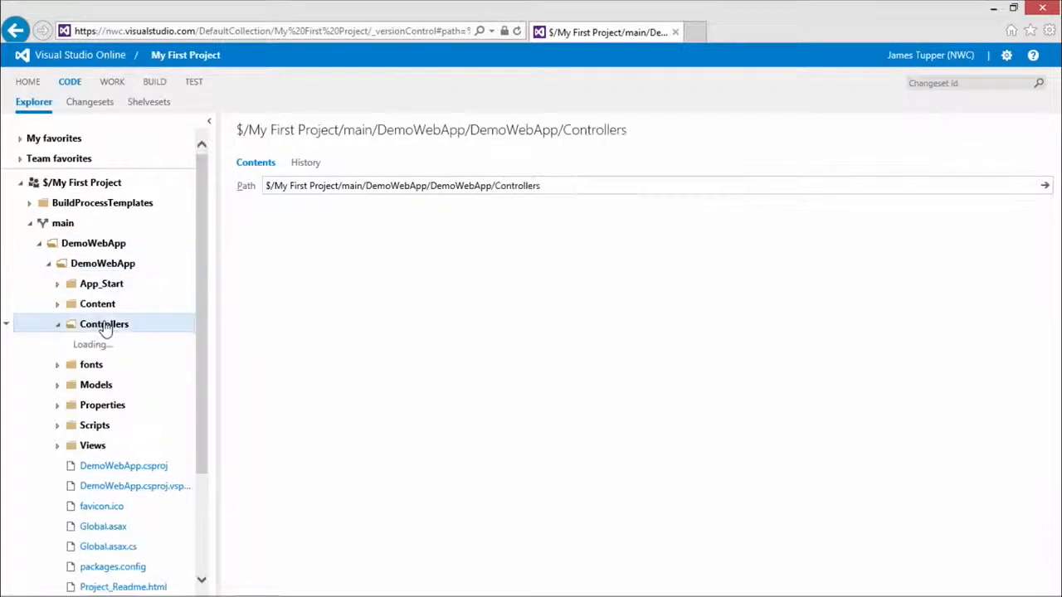
{"action": "left_click", "coordinate": [126, 344]}
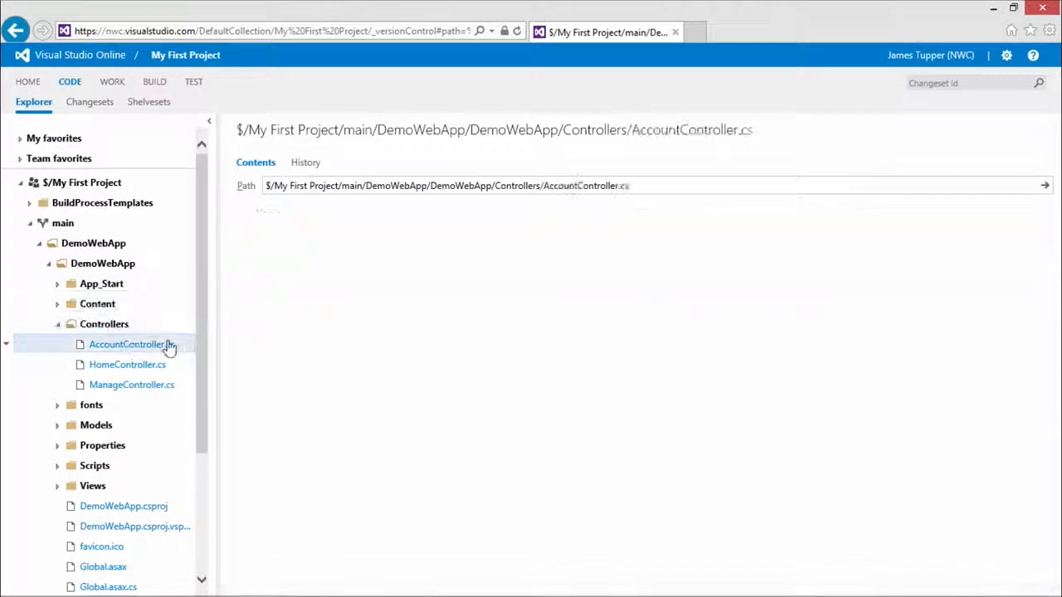
View AccountController.cs in the Contents tab and read through its C# source
{"action": "left_click", "coordinate": [131, 343]}
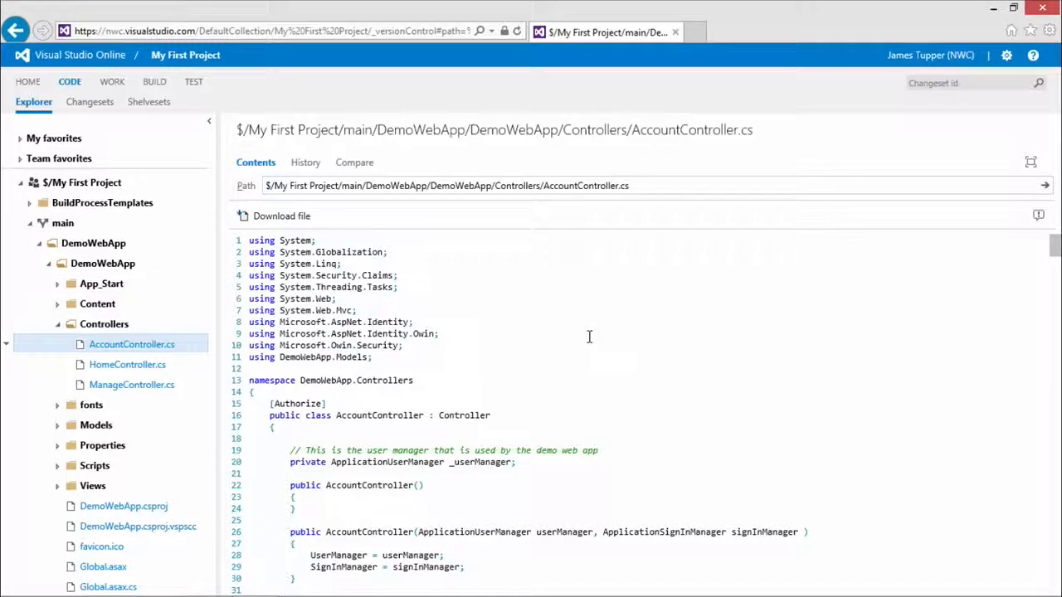
{"action": "mouse_move", "coordinate": [471, 323]}
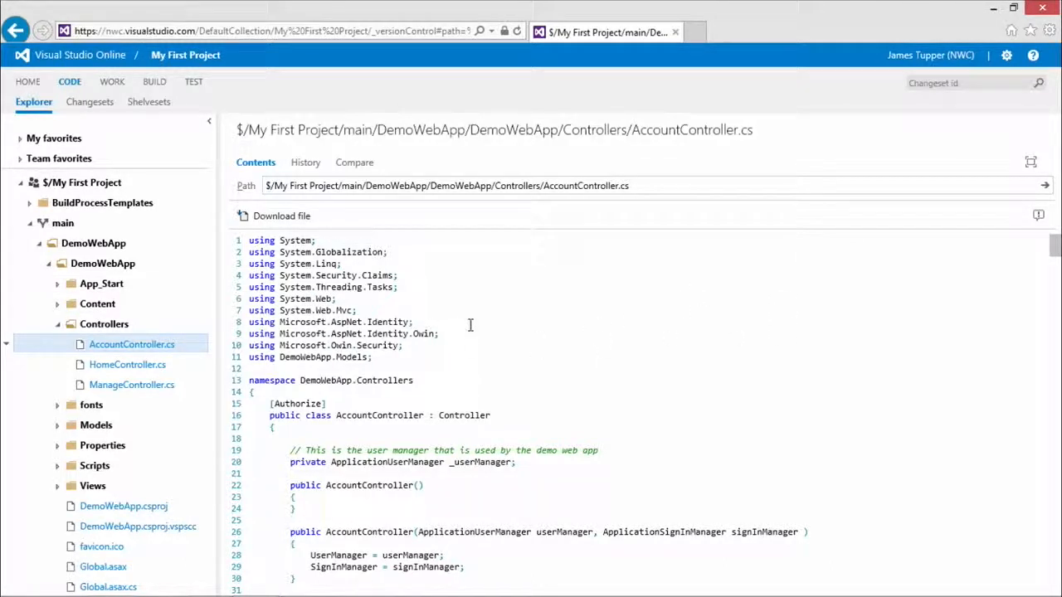
{"action": "scroll", "scroll_direction": "down", "scroll_amount": 3}
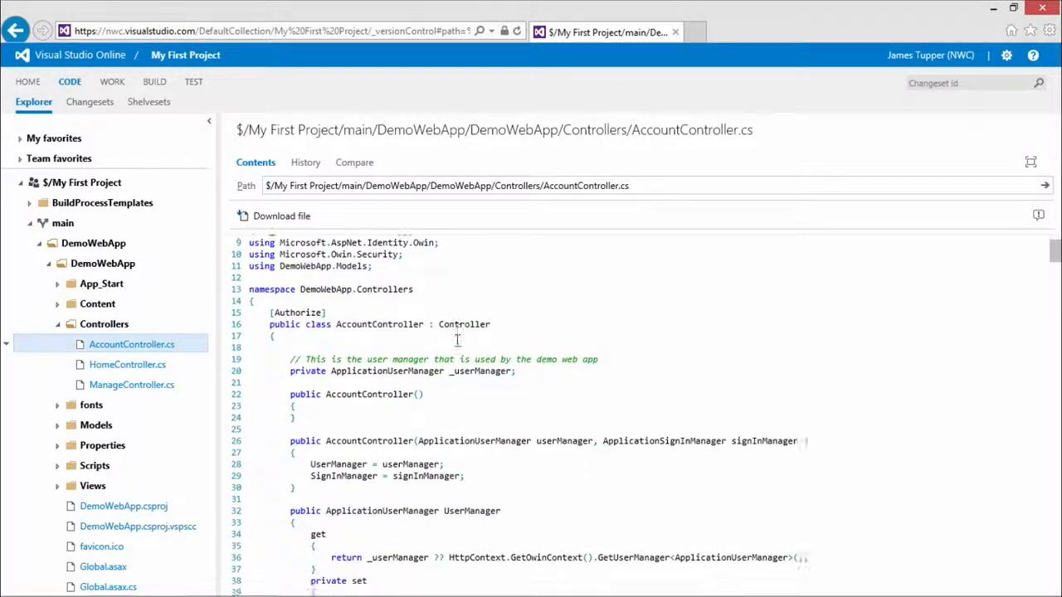
{"action": "scroll", "scroll_direction": "down", "scroll_amount": 3}
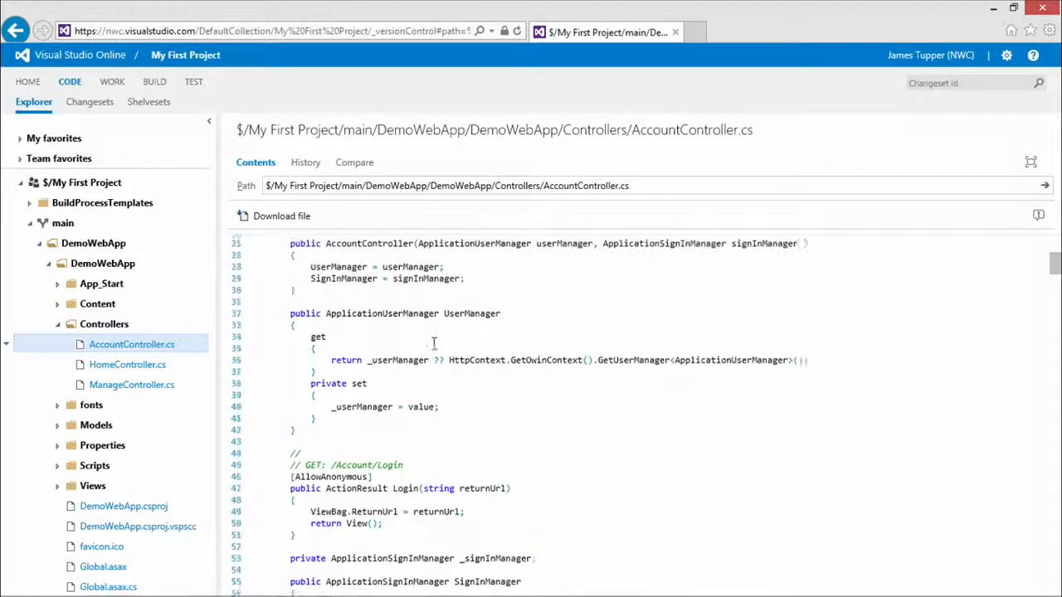
{"action": "scroll", "scroll_direction": "up", "scroll_amount": 3}
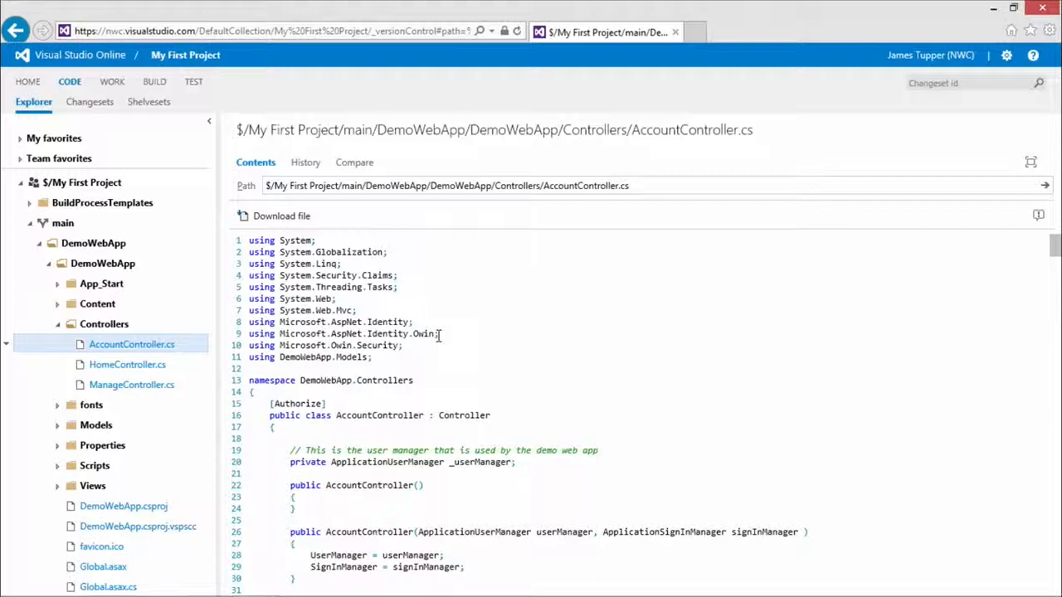
{"action": "mouse_move", "coordinate": [445, 280]}
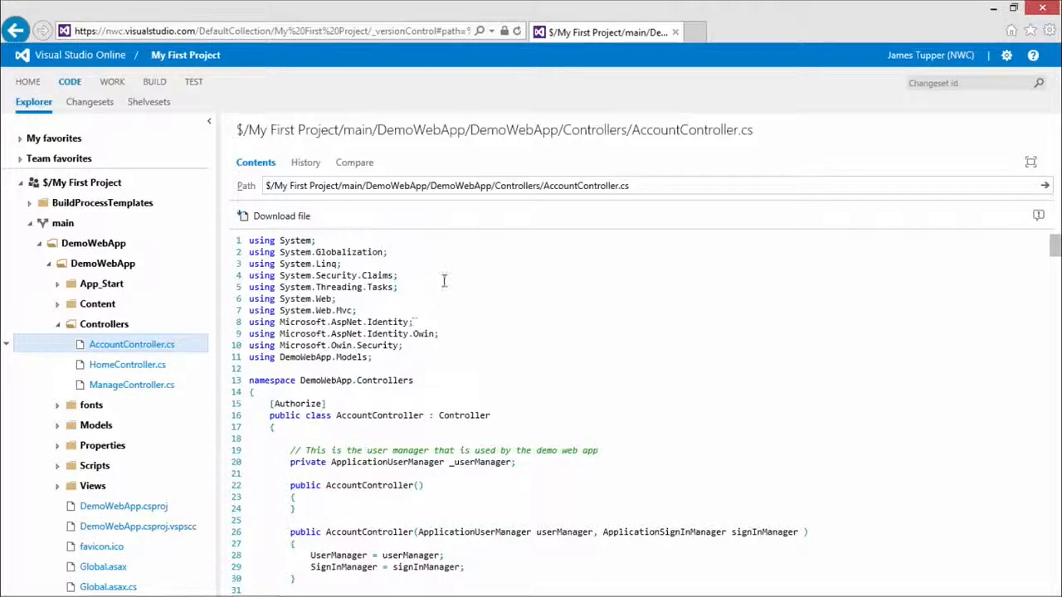
{"action": "mouse_move", "coordinate": [1039, 218]}
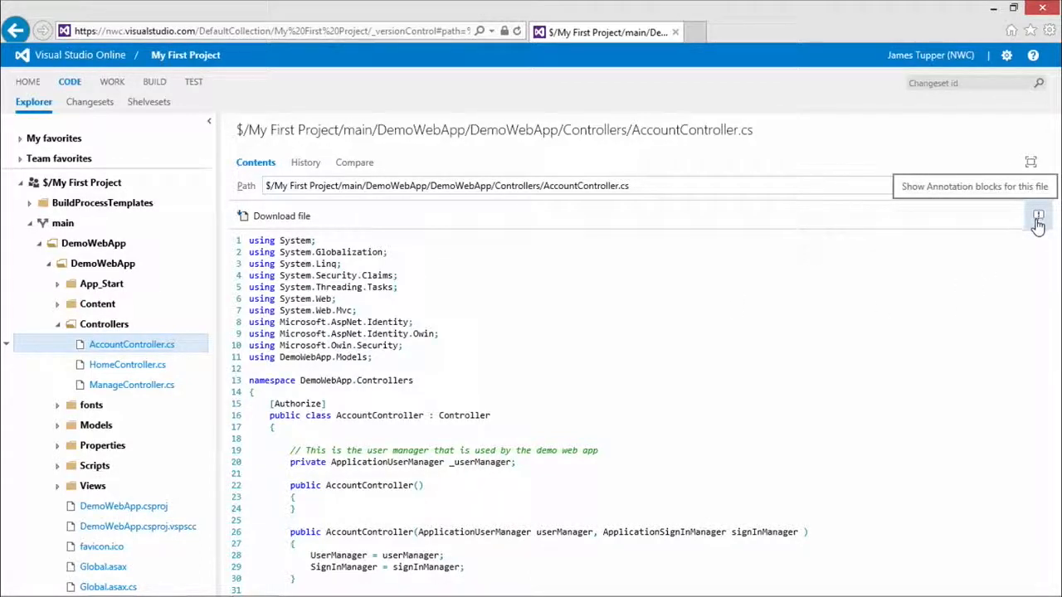
Show annotation blocks with changeset, author and date beside AccountController.cs
{"action": "left_click", "coordinate": [1038, 216]}
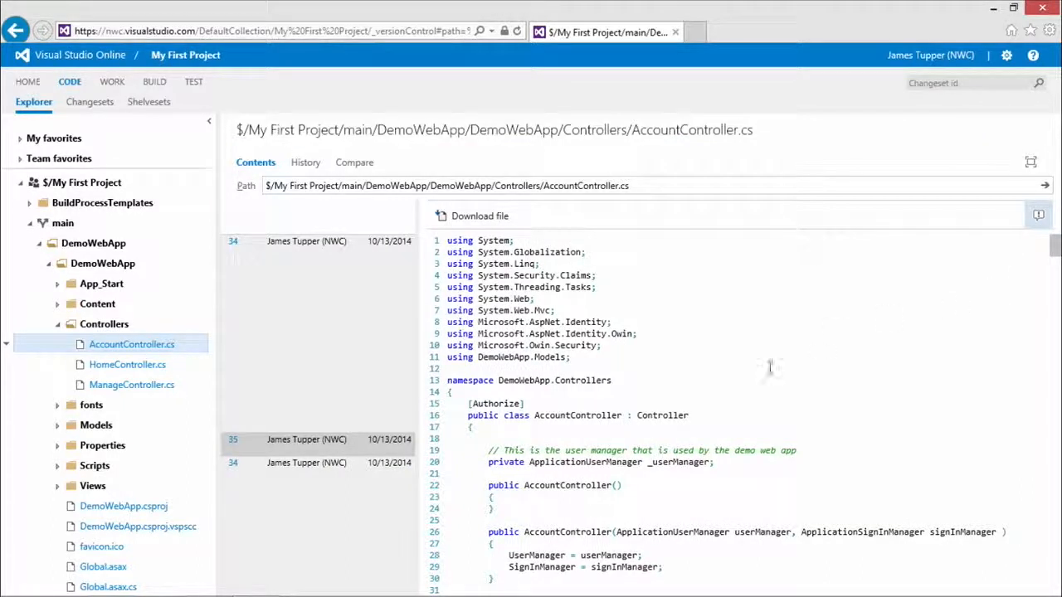
{"action": "mouse_move", "coordinate": [311, 272]}
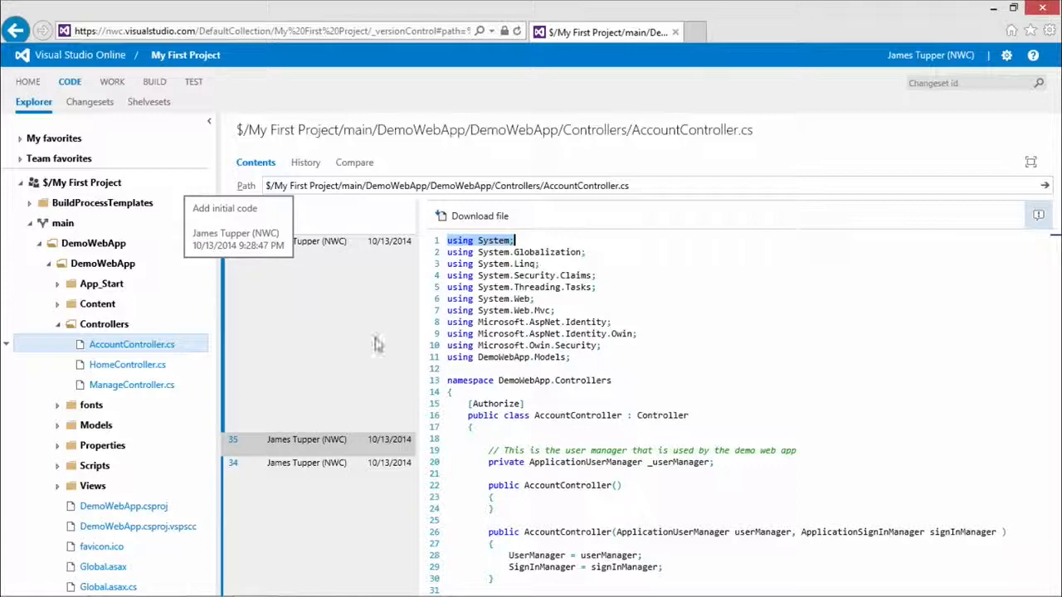
{"action": "mouse_move", "coordinate": [309, 338]}
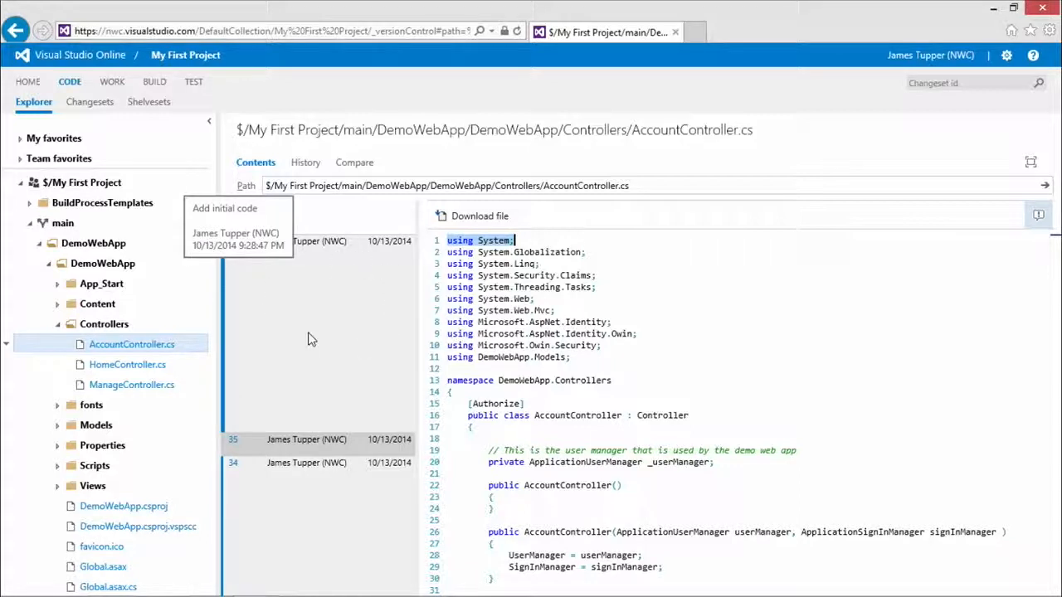
{"action": "mouse_move", "coordinate": [415, 335]}
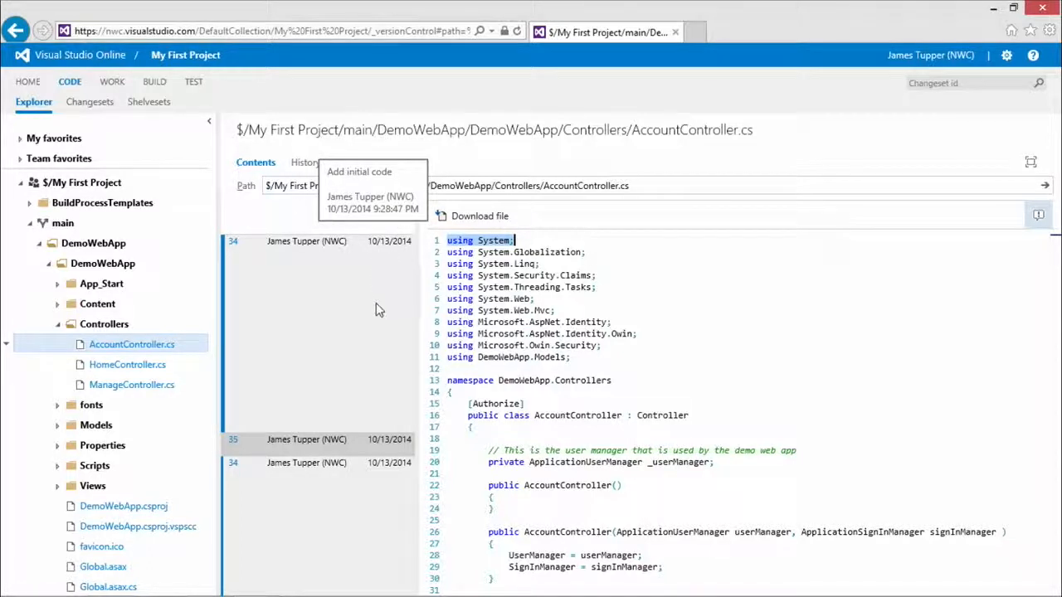
{"action": "mouse_move", "coordinate": [310, 262]}
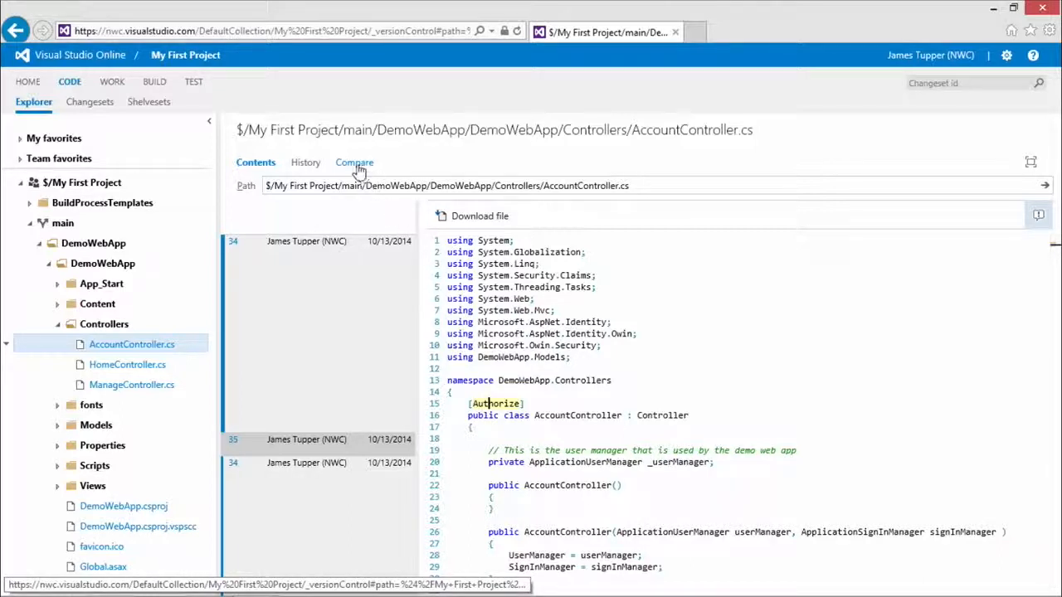
{"action": "mouse_move", "coordinate": [355, 162]}
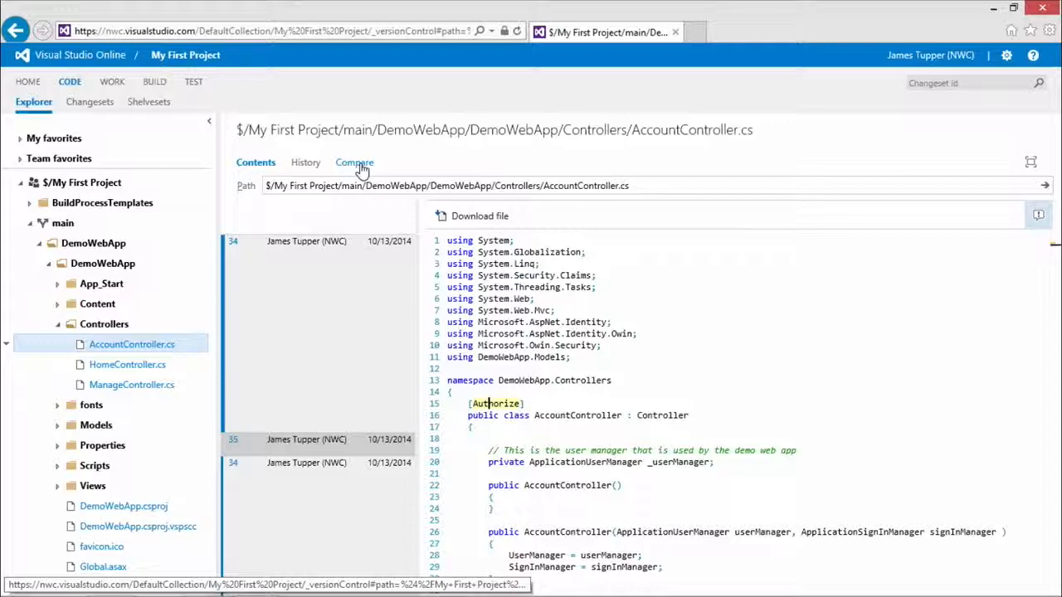
Show the side-by-side diff of AccountController.cs between changeset 34 and 35 (Latest)
{"action": "left_click", "coordinate": [353, 163]}
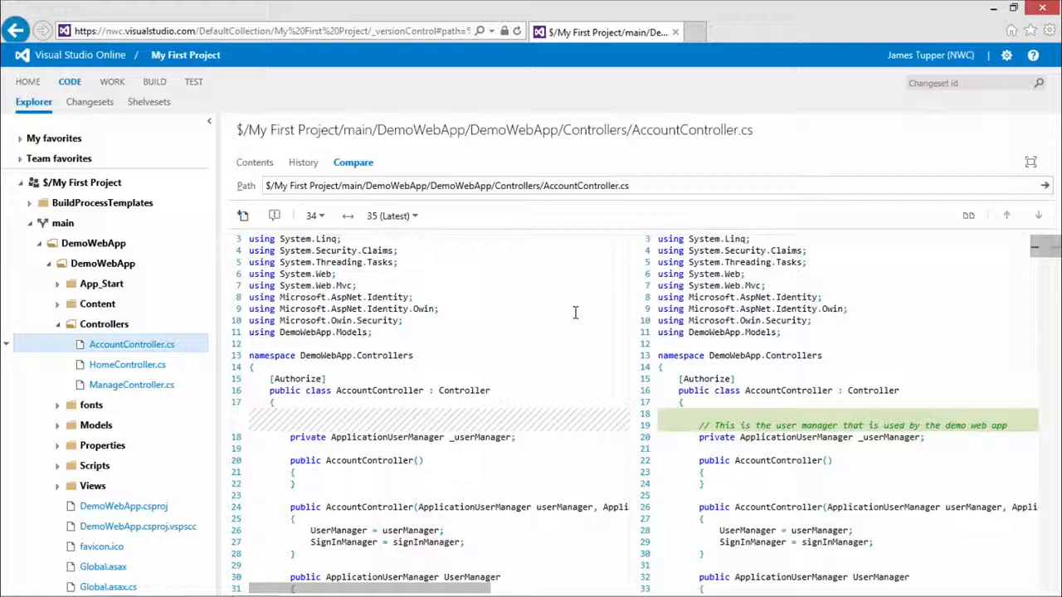
{"action": "mouse_move", "coordinate": [581, 391]}
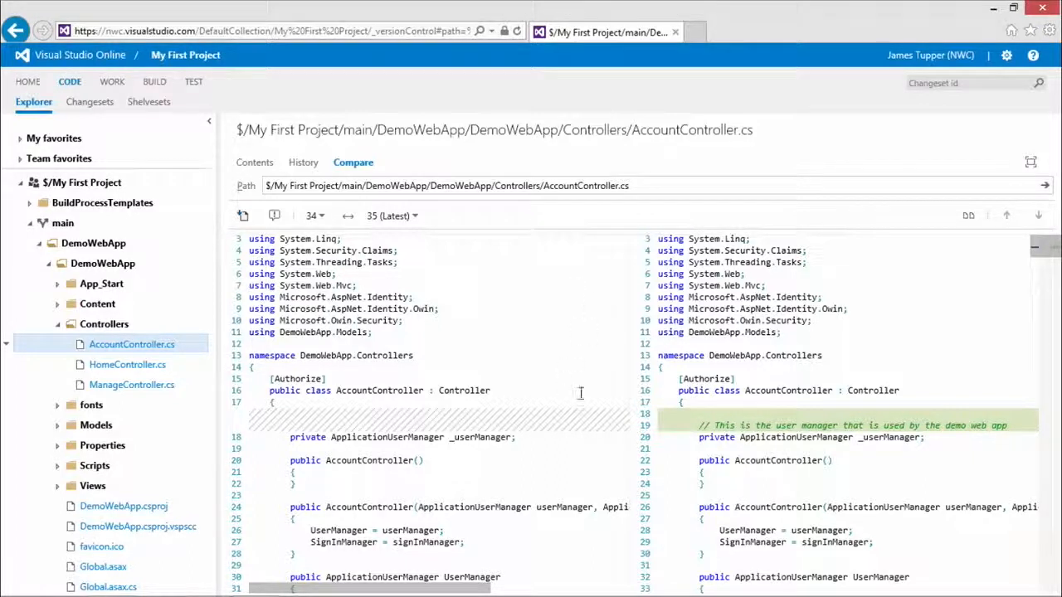
{"action": "mouse_move", "coordinate": [882, 365]}
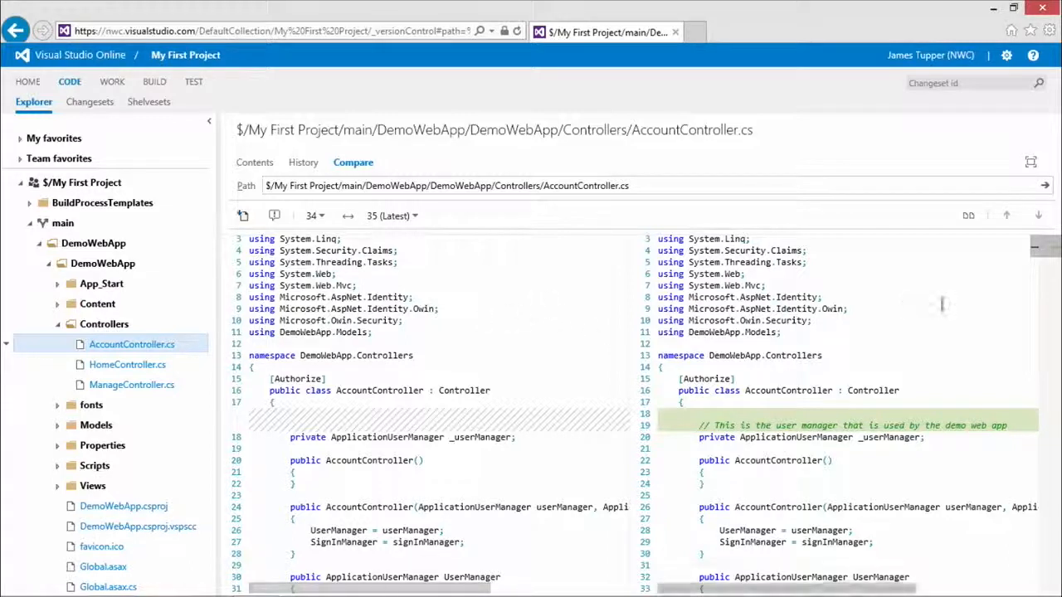
{"action": "mouse_move", "coordinate": [968, 215]}
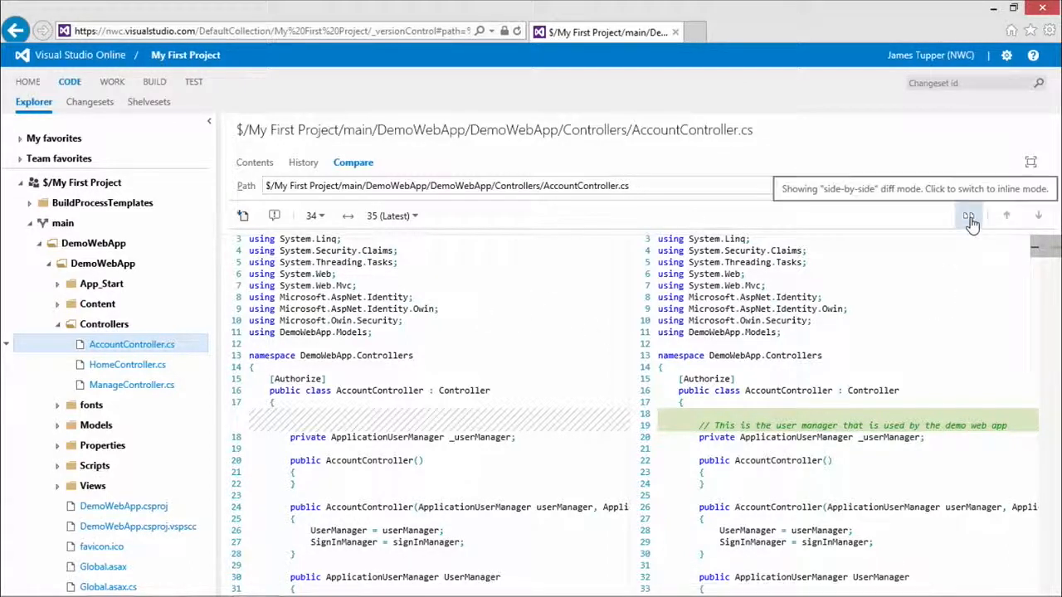
{"action": "mouse_move", "coordinate": [971, 222]}
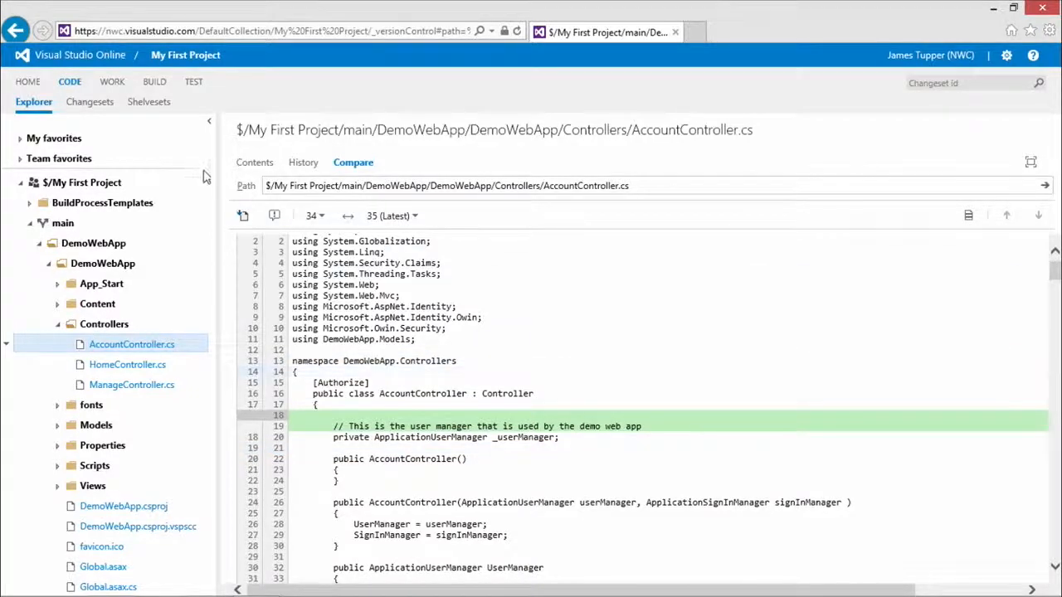
{"action": "mouse_move", "coordinate": [90, 101]}
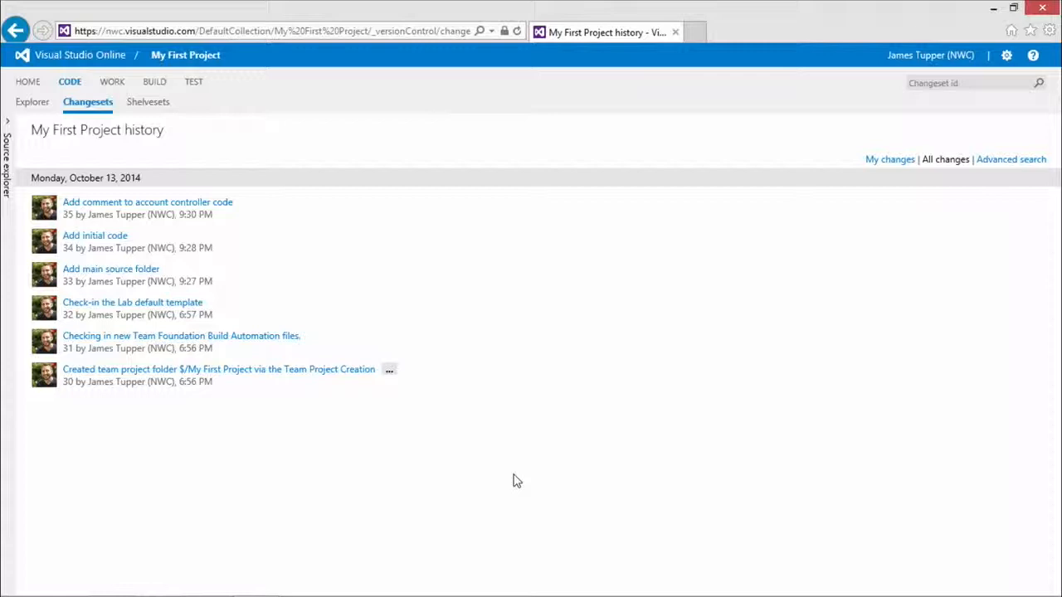
{"action": "mouse_move", "coordinate": [6, 166]}
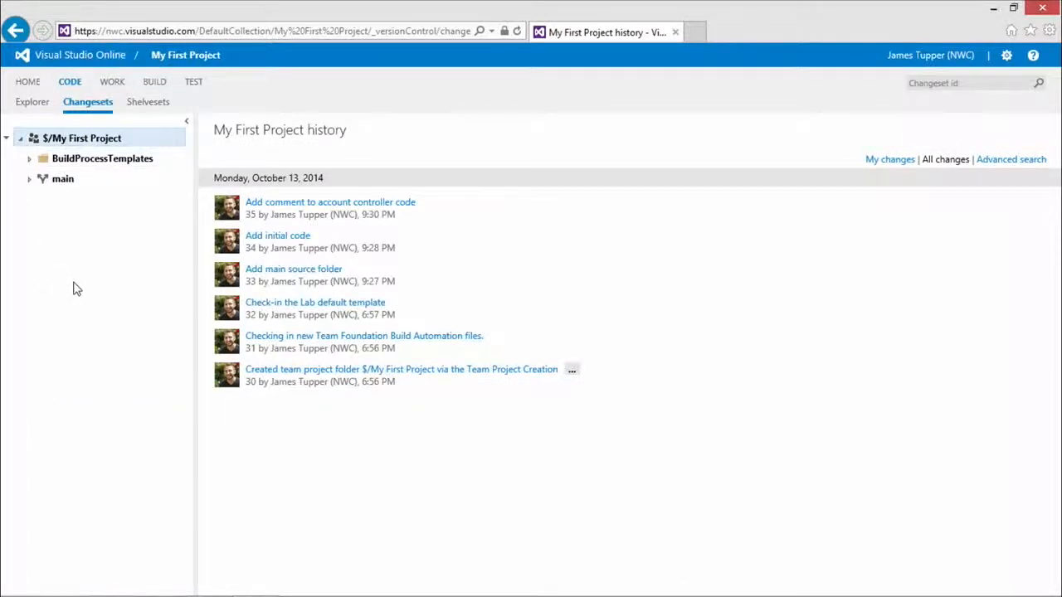
{"action": "mouse_move", "coordinate": [103, 160]}
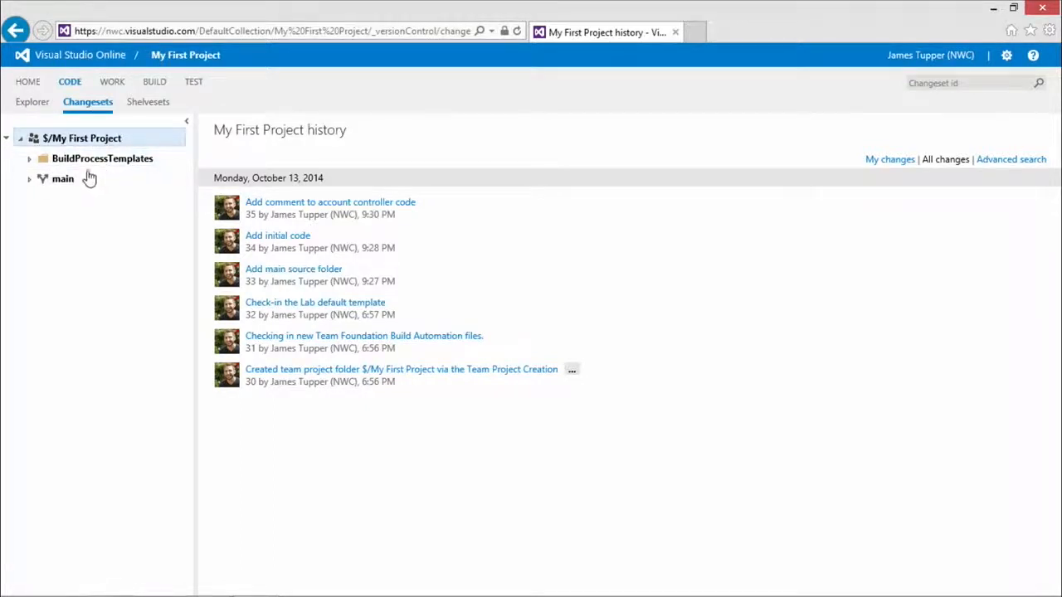
Expand main and show the BuildProcessTemplates folder's files and change history
{"action": "left_click", "coordinate": [63, 179]}
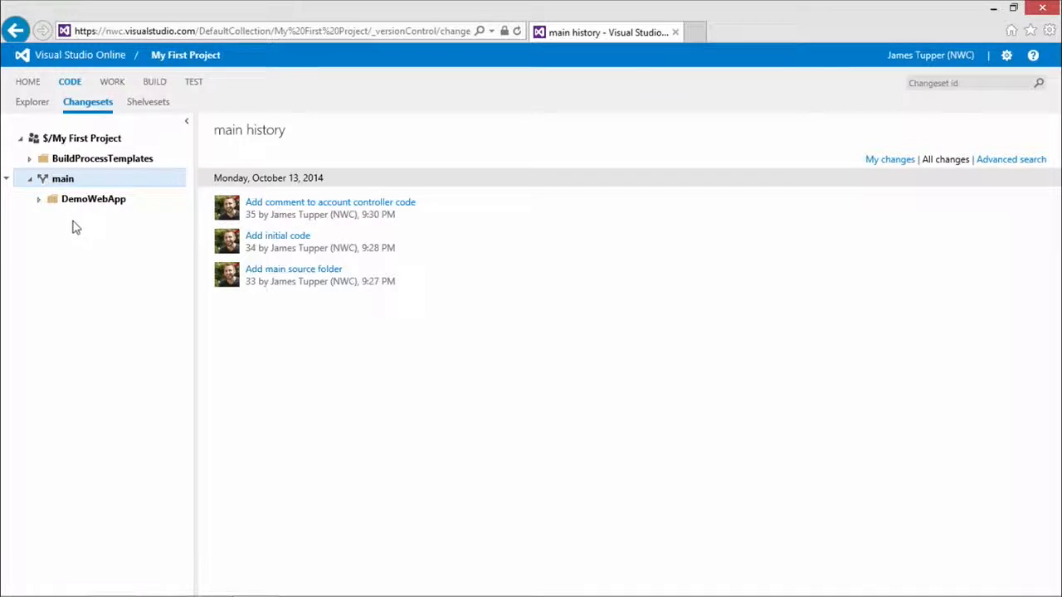
{"action": "left_click", "coordinate": [103, 159]}
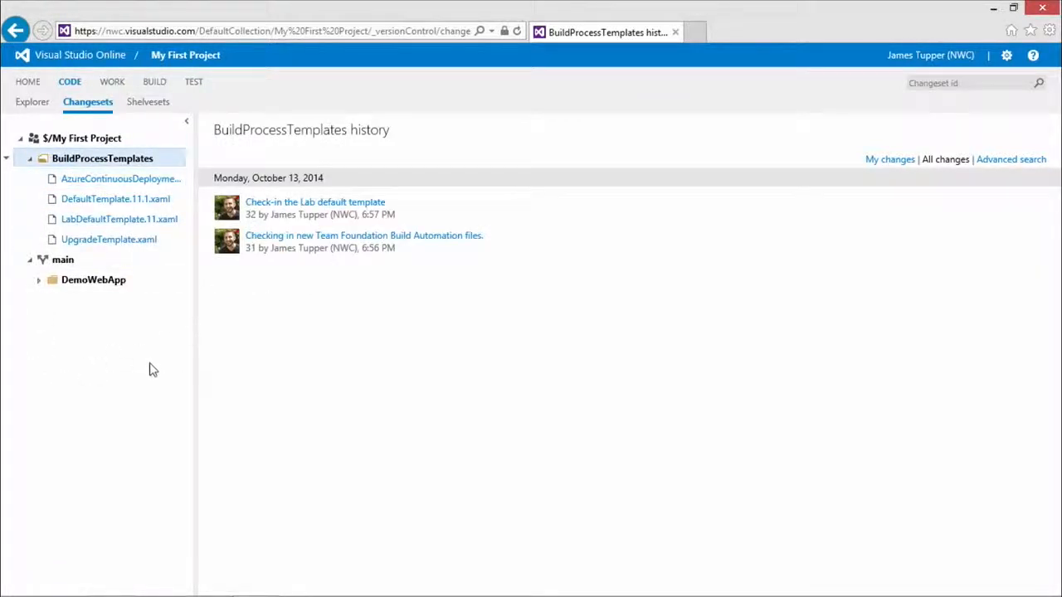
{"action": "mouse_move", "coordinate": [149, 362]}
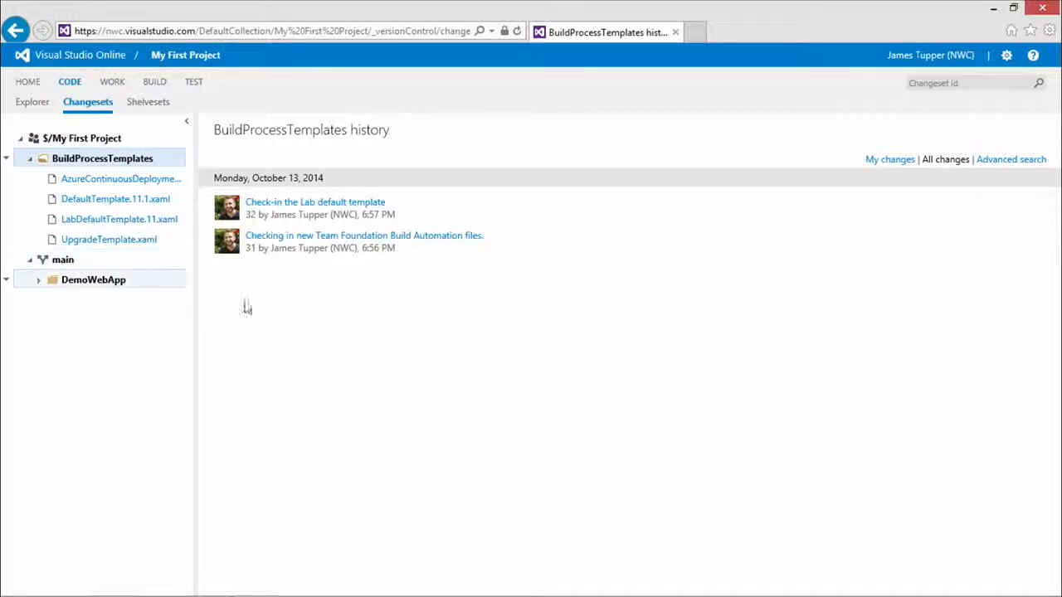
{"action": "left_click", "coordinate": [206, 581]}
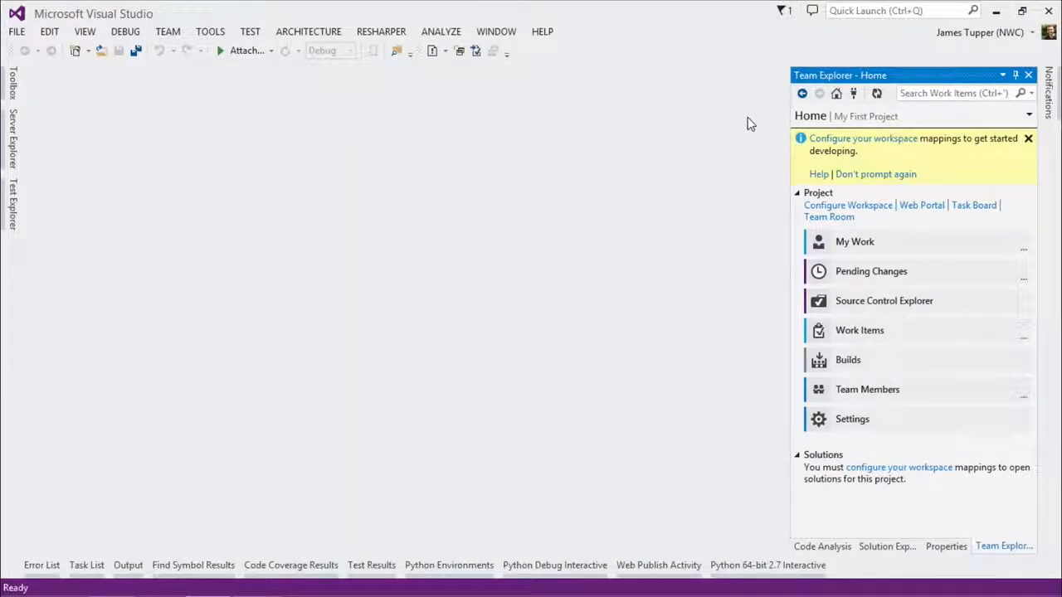
{"action": "mouse_move", "coordinate": [685, 156]}
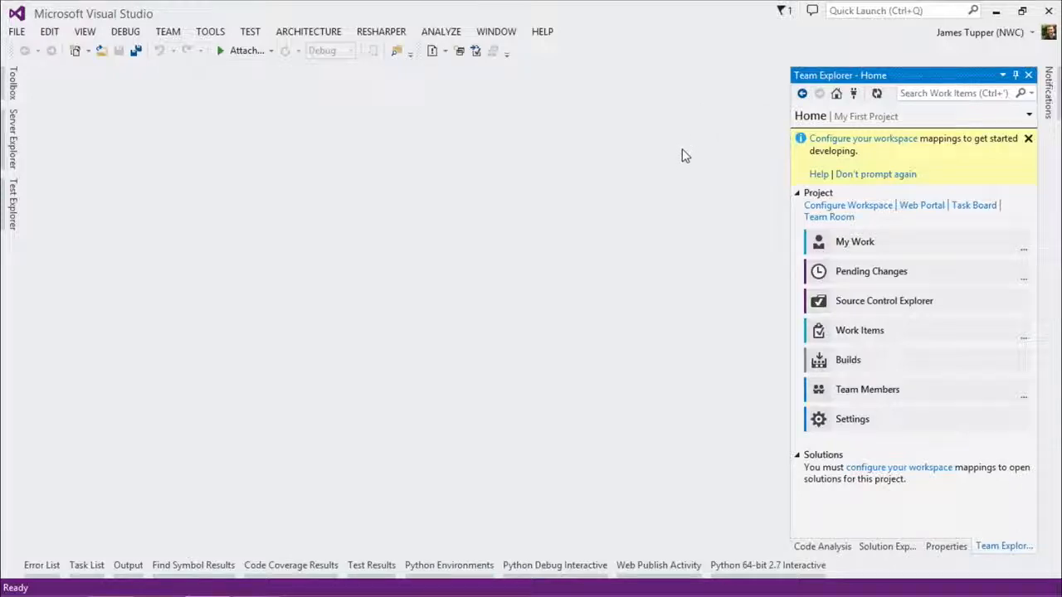
{"action": "mouse_move", "coordinate": [694, 153]}
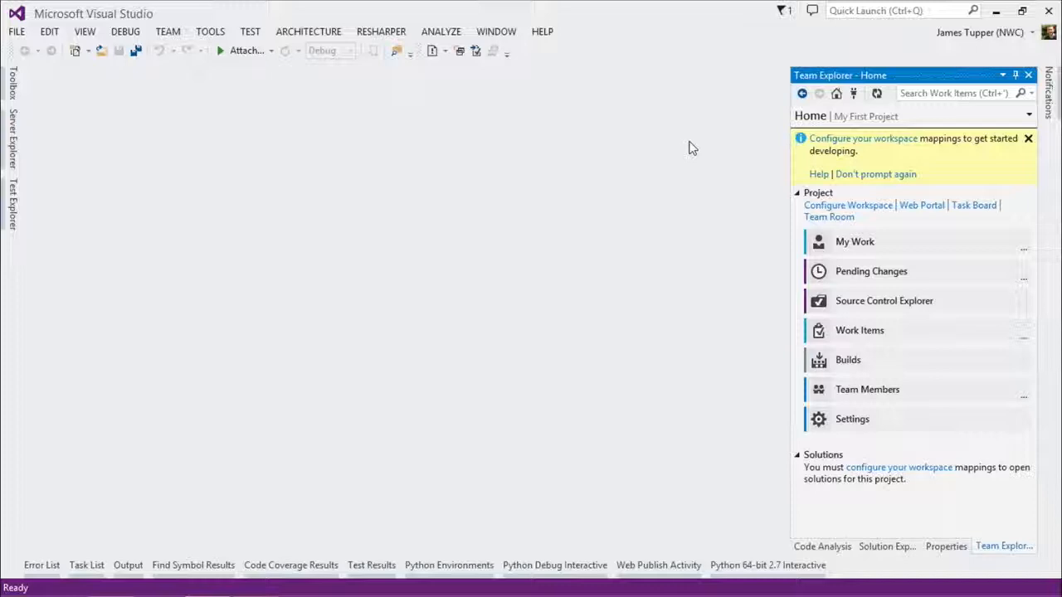
{"action": "mouse_move", "coordinate": [863, 140]}
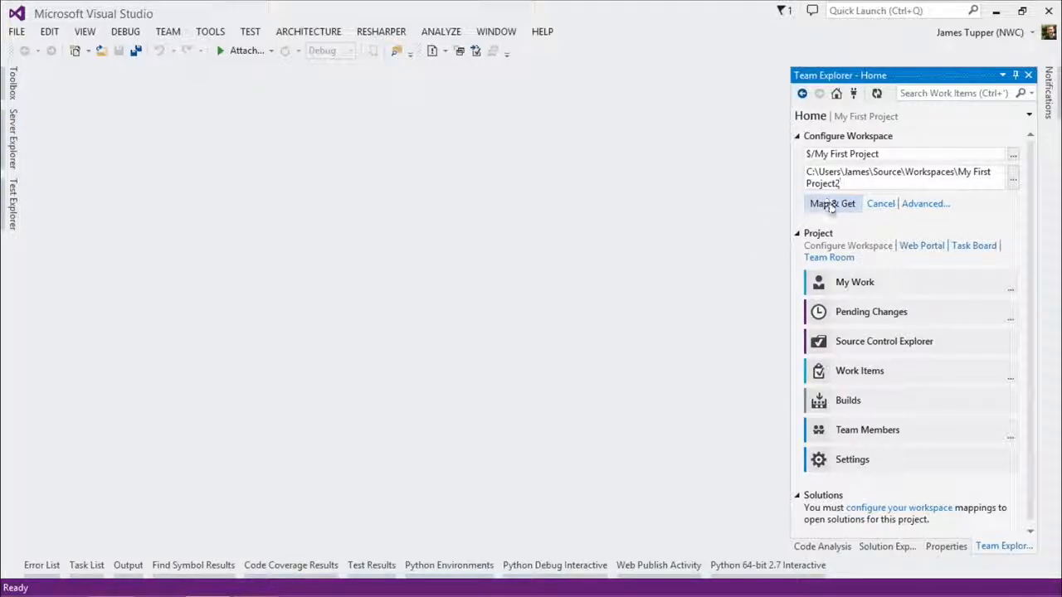
{"action": "mouse_move", "coordinate": [710, 209]}
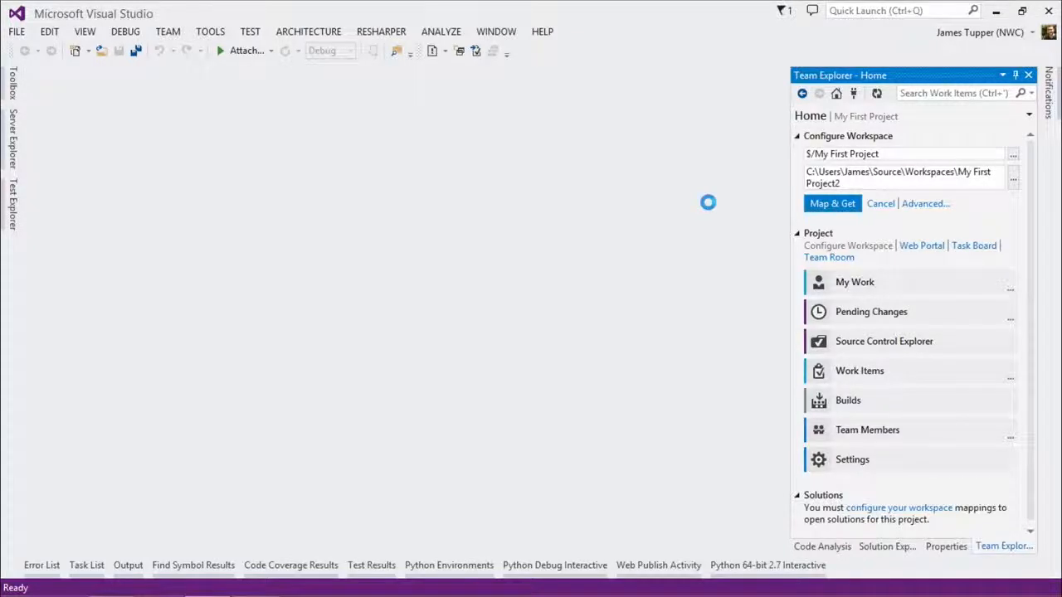
Map My First Project to the local workspace path and get its files
{"action": "left_click", "coordinate": [833, 202]}
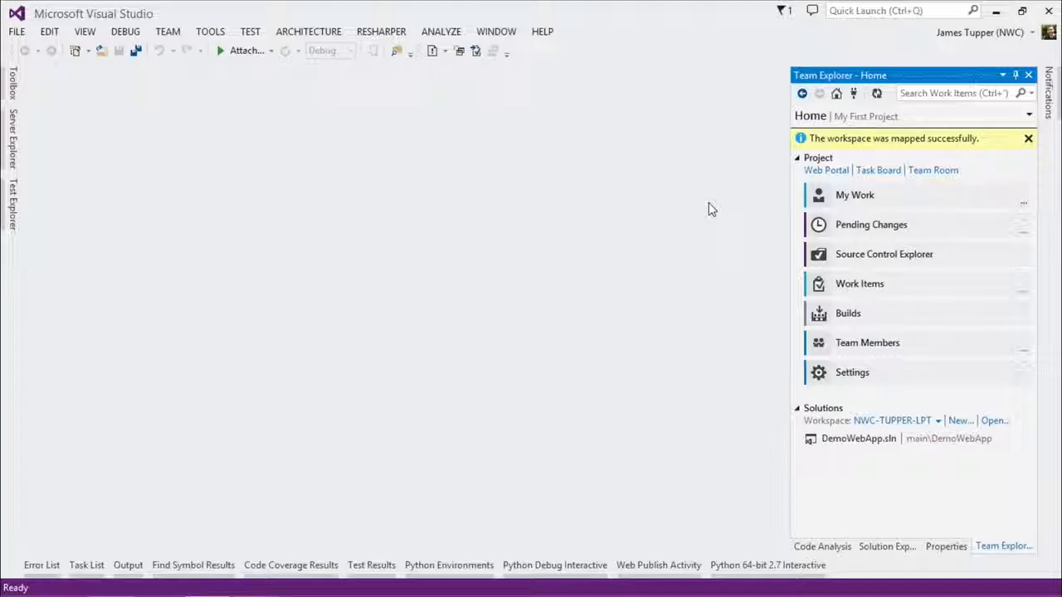
{"action": "mouse_move", "coordinate": [894, 523]}
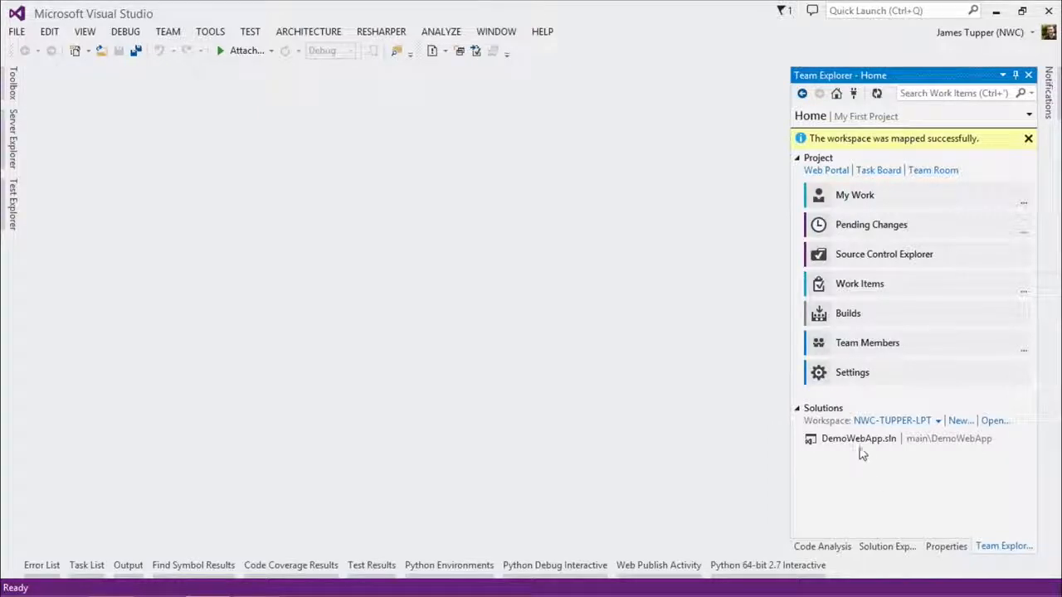
Open DemoWebApp.sln from the Solutions list in Team Explorer
{"action": "left_click", "coordinate": [860, 438]}
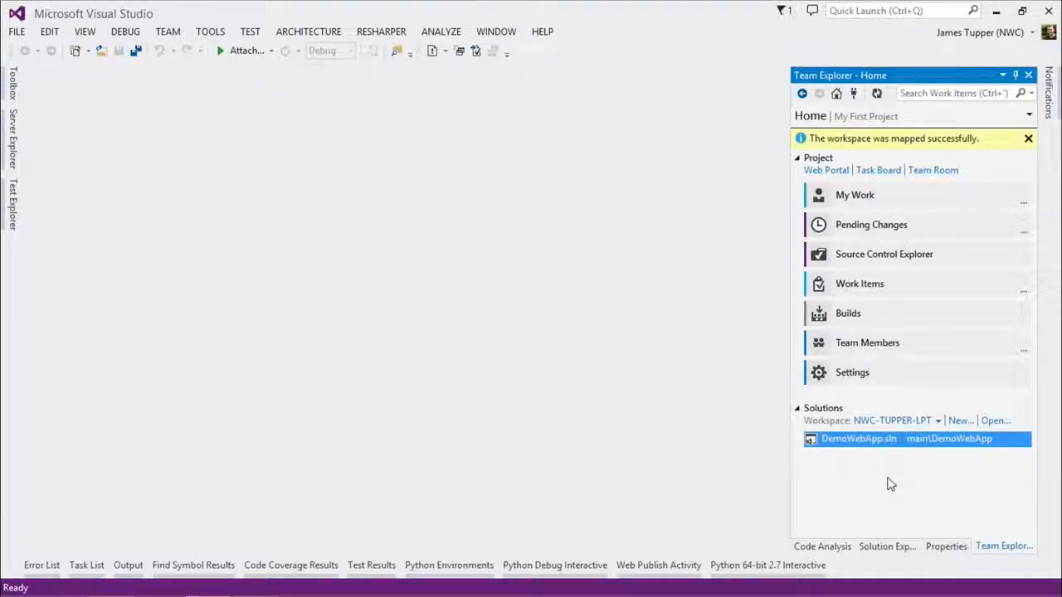
{"action": "mouse_move", "coordinate": [949, 445]}
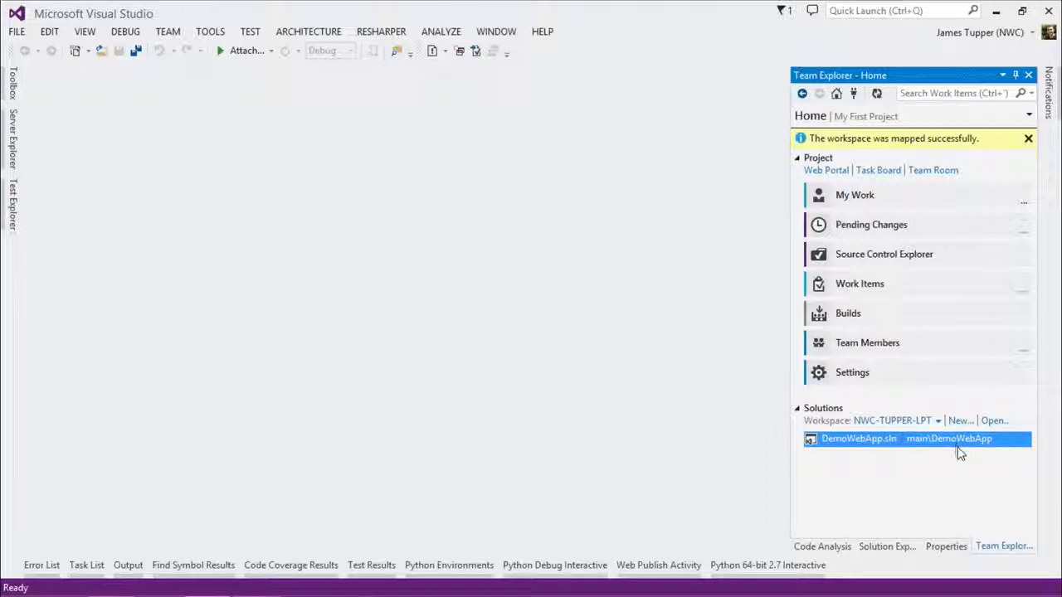
{"action": "double_click", "coordinate": [859, 438]}
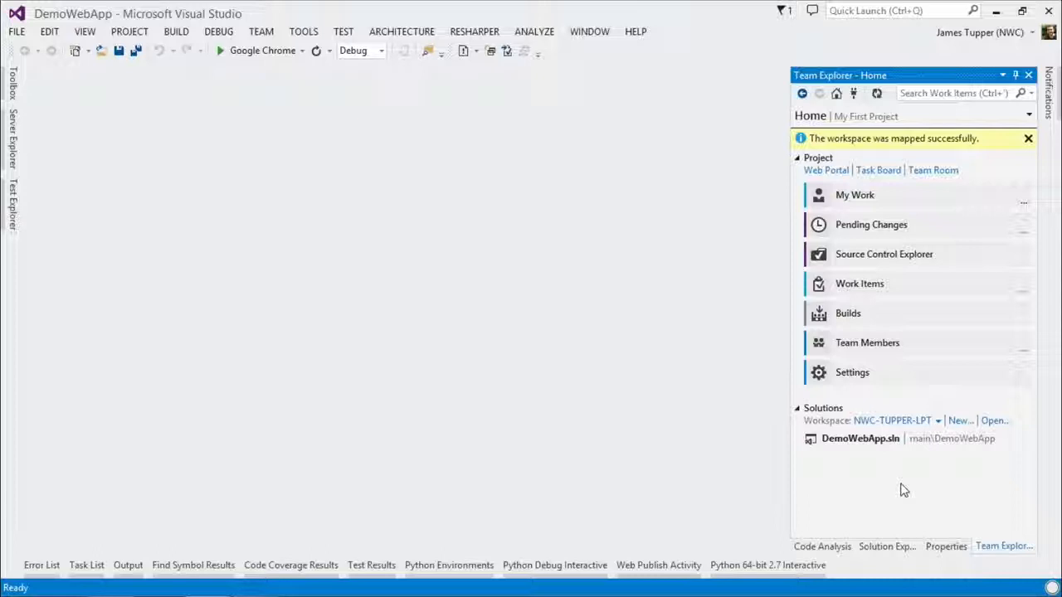
{"action": "mouse_move", "coordinate": [697, 362]}
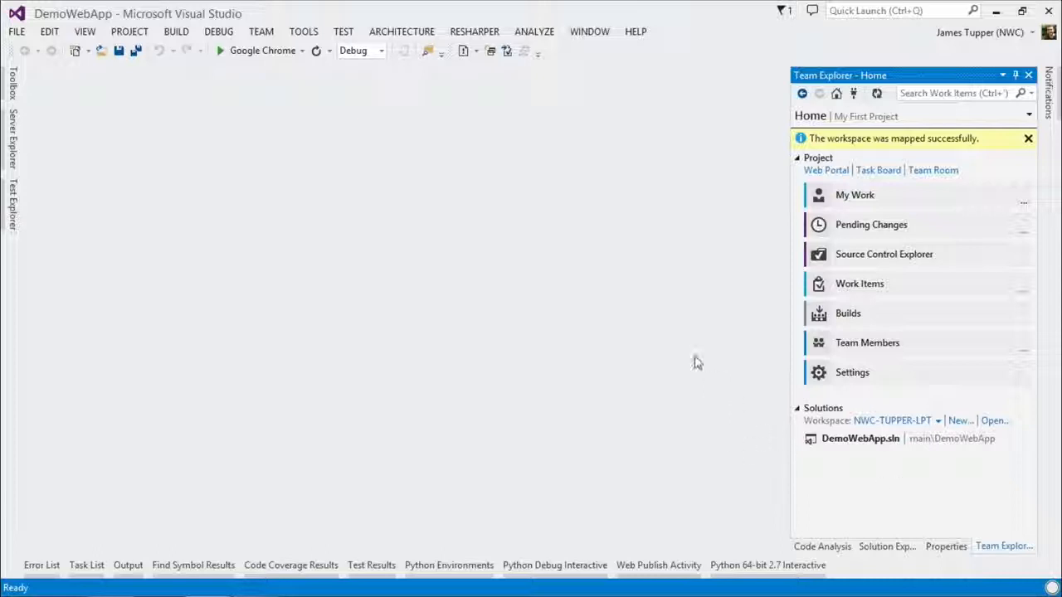
{"action": "mouse_move", "coordinate": [622, 242]}
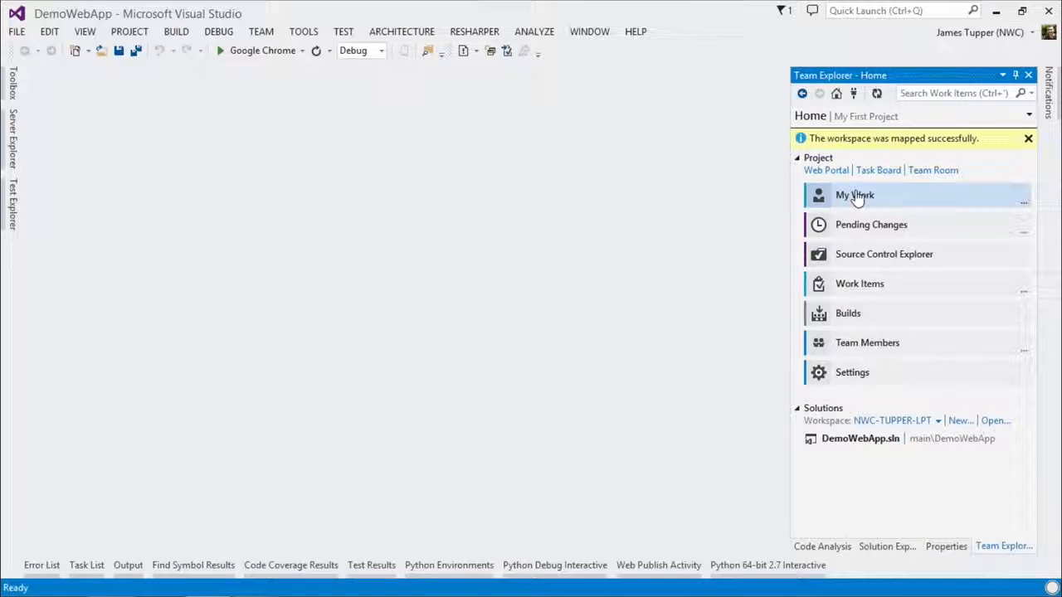
Go to My Work and select task 254 - Dev task from available work
{"action": "left_click", "coordinate": [855, 196]}
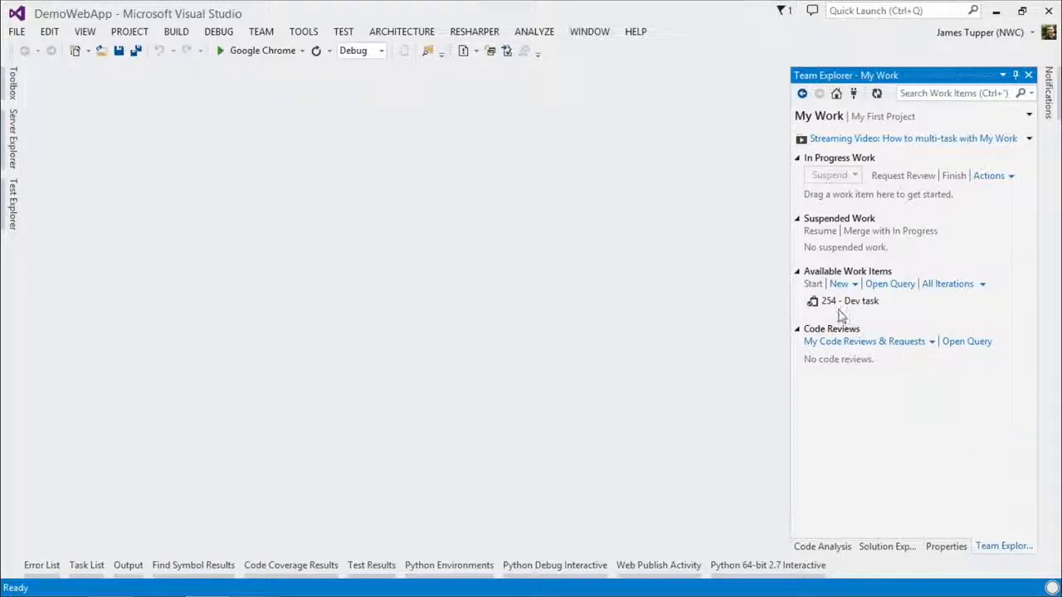
{"action": "left_click", "coordinate": [850, 300]}
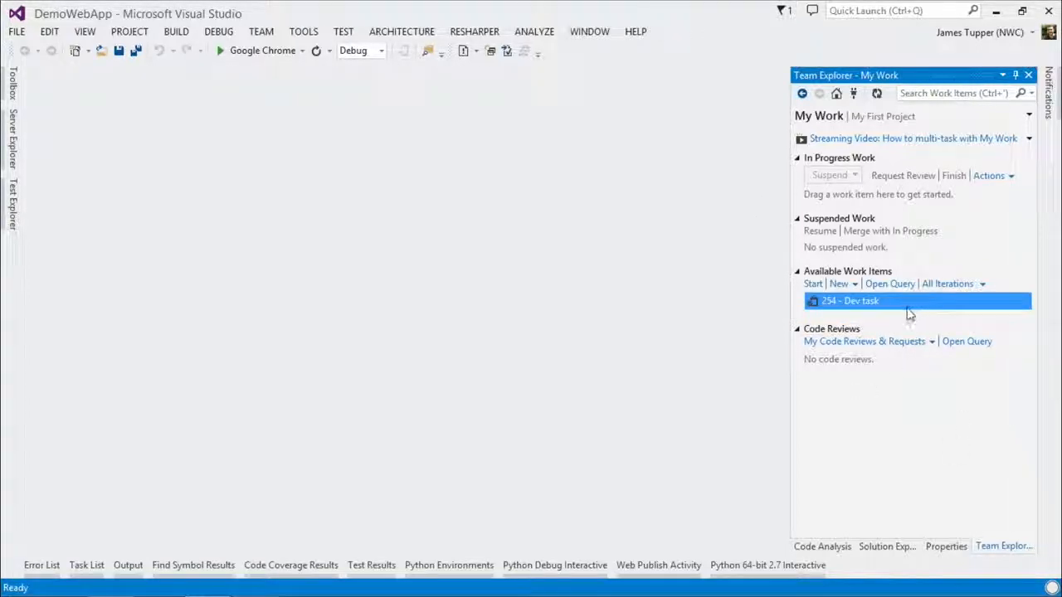
{"action": "mouse_move", "coordinate": [854, 301]}
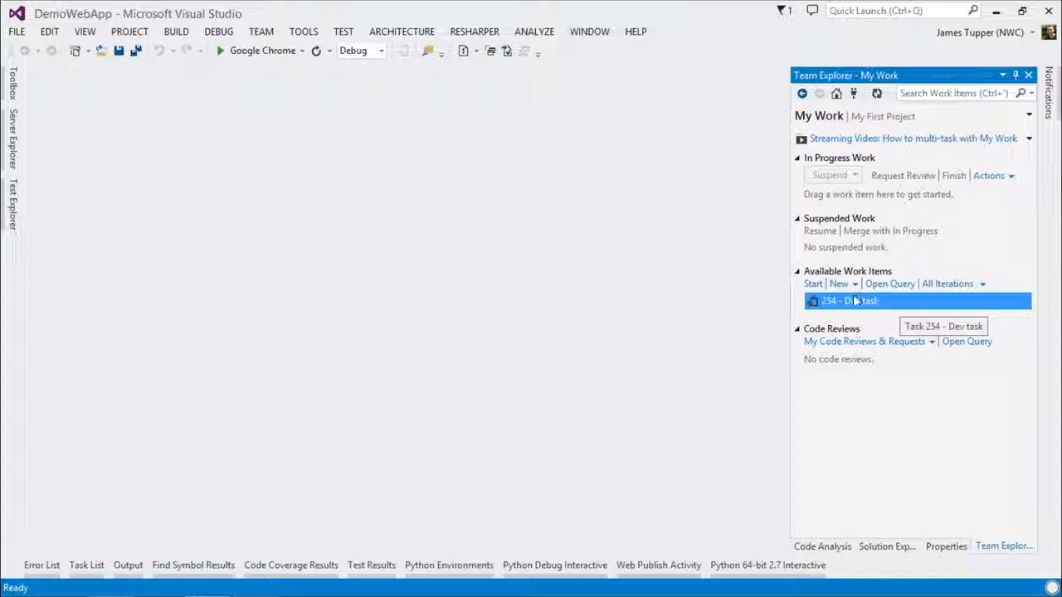
{"action": "mouse_move", "coordinate": [859, 302]}
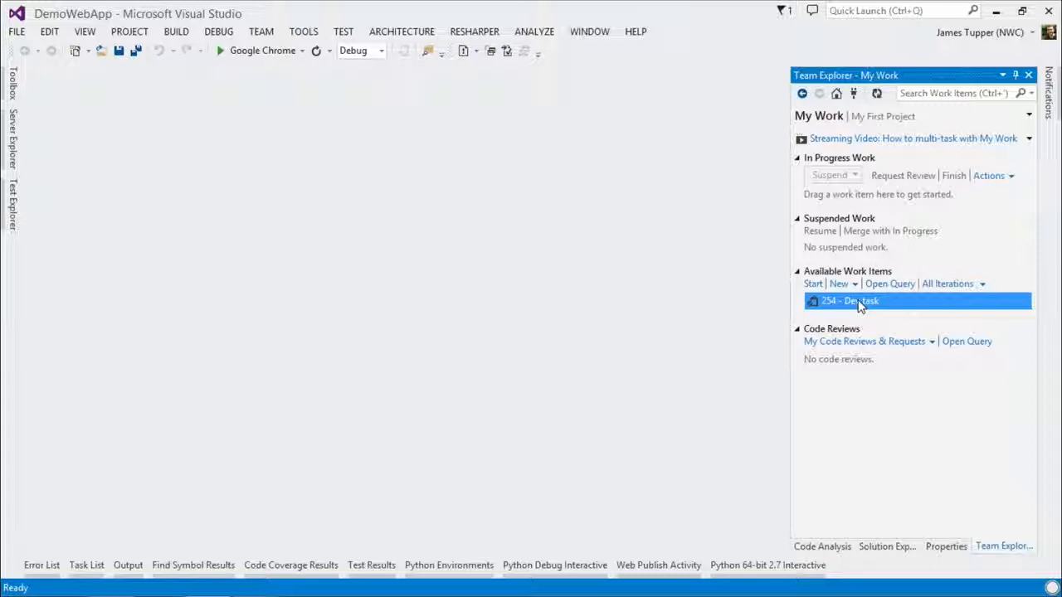
{"action": "mouse_move", "coordinate": [863, 309]}
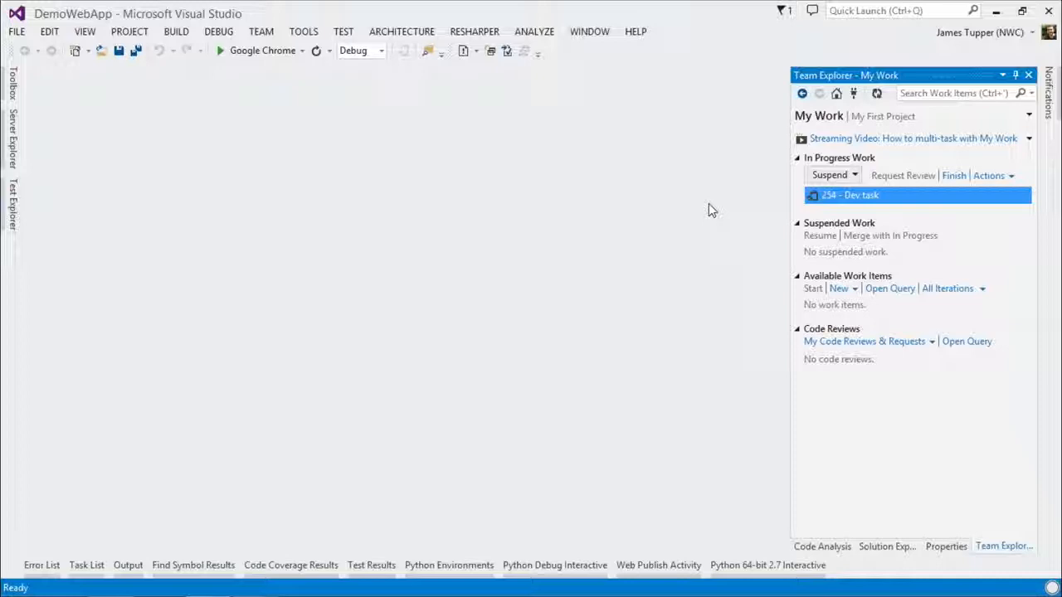
{"action": "mouse_move", "coordinate": [650, 178]}
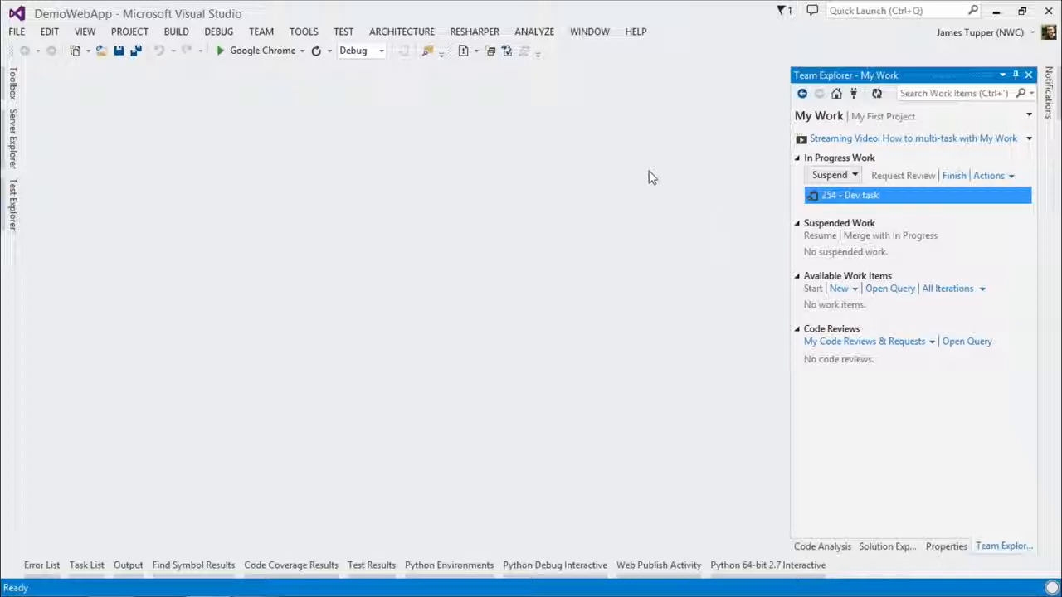
{"action": "mouse_move", "coordinate": [936, 485]}
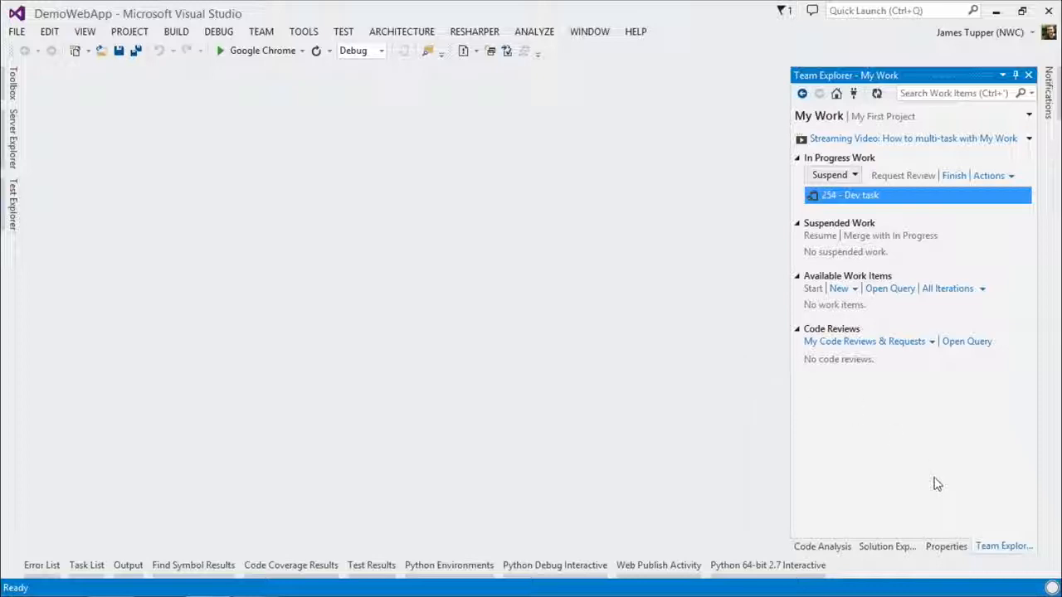
Open AccountController.cs from Controllers and write the comment '// This is the AccountController constructor' above the constructor
{"action": "left_click", "coordinate": [886, 545]}
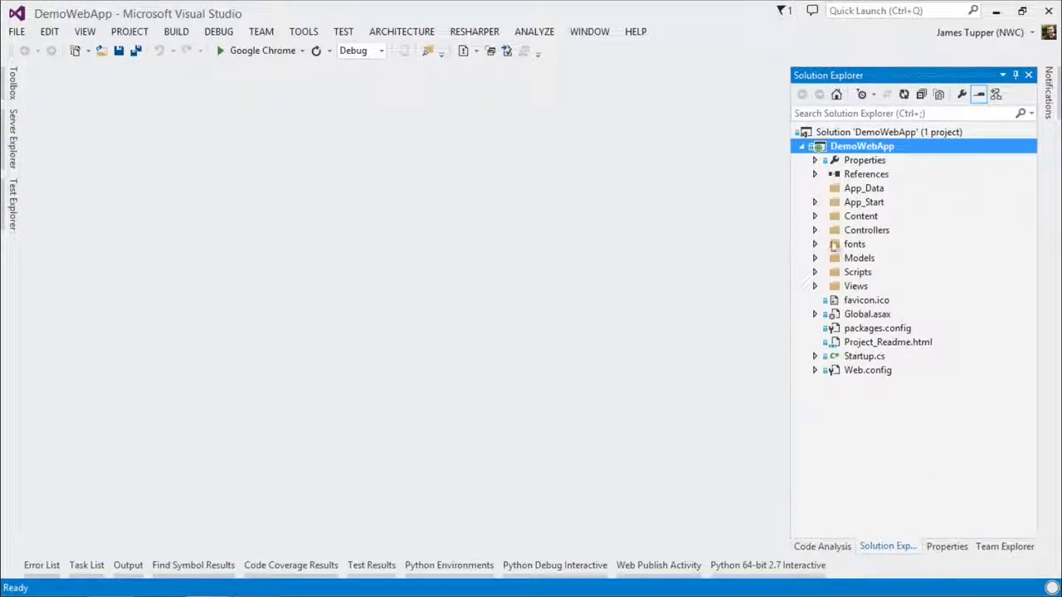
{"action": "left_click", "coordinate": [816, 228]}
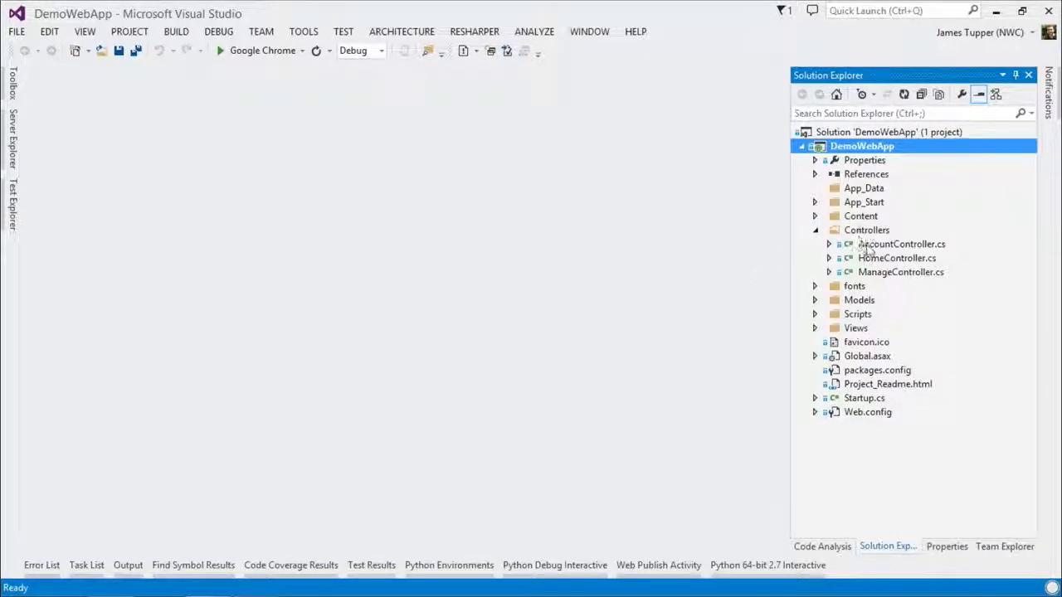
{"action": "double_click", "coordinate": [901, 244]}
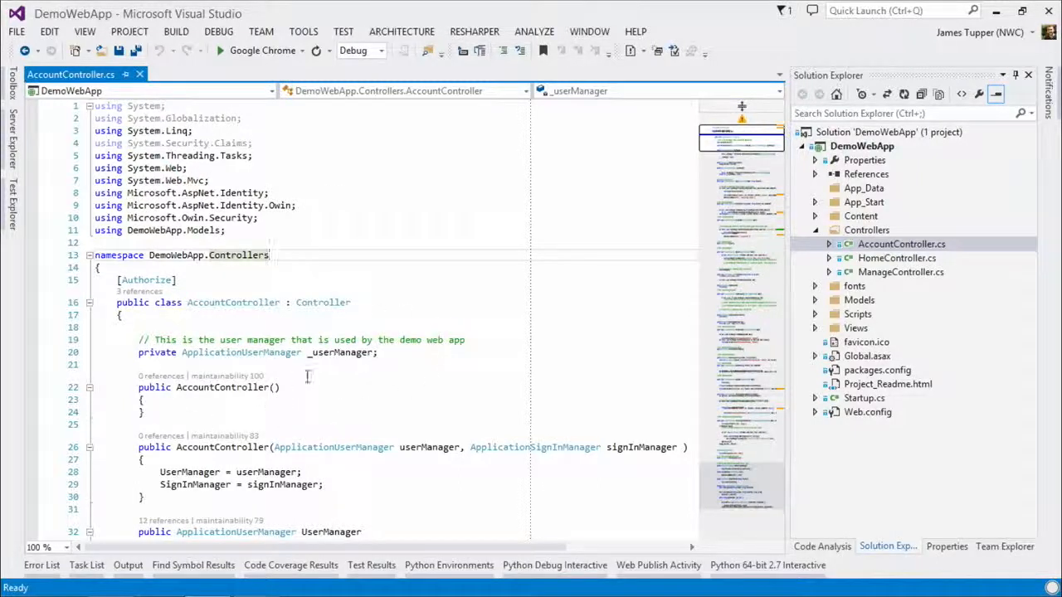
{"action": "type", "text": "/"}
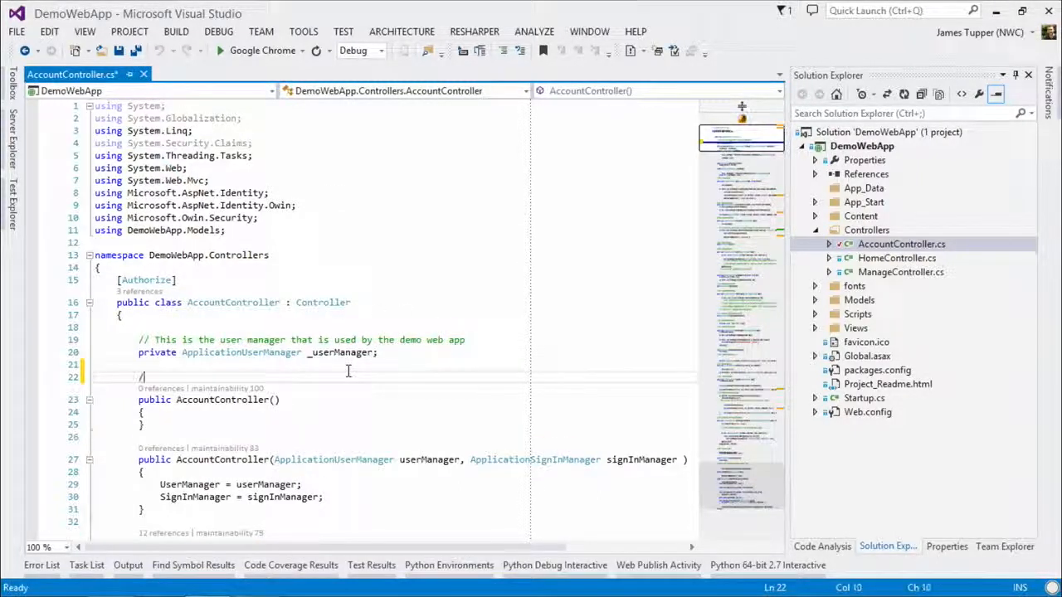
{"action": "type", "text": "/ This is the AccountController constructor"}
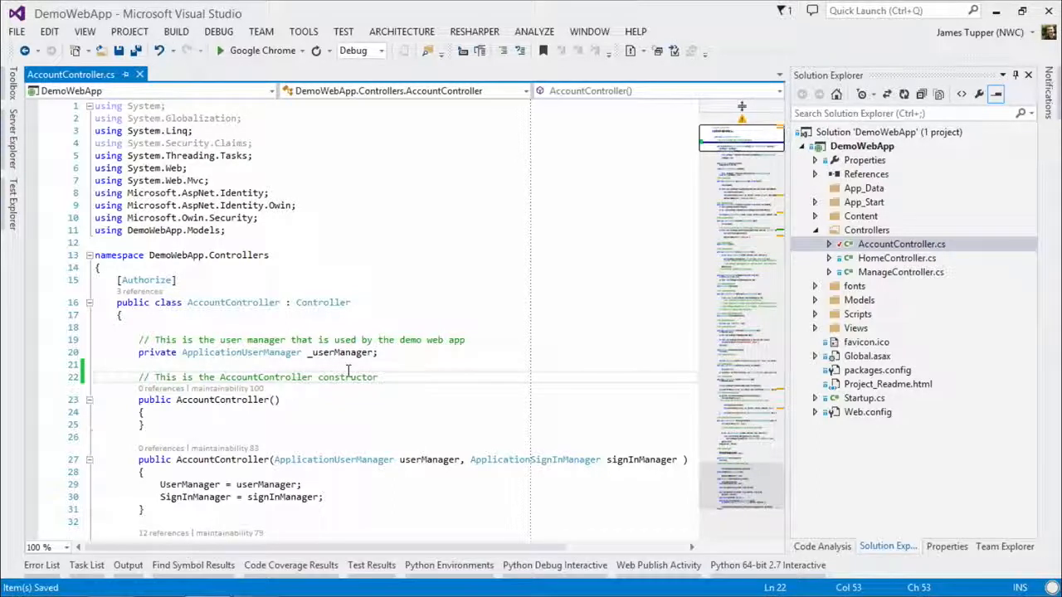
Show the My Work page listing one edit under in-progress task 254 - Dev task
{"action": "left_click", "coordinate": [1002, 546]}
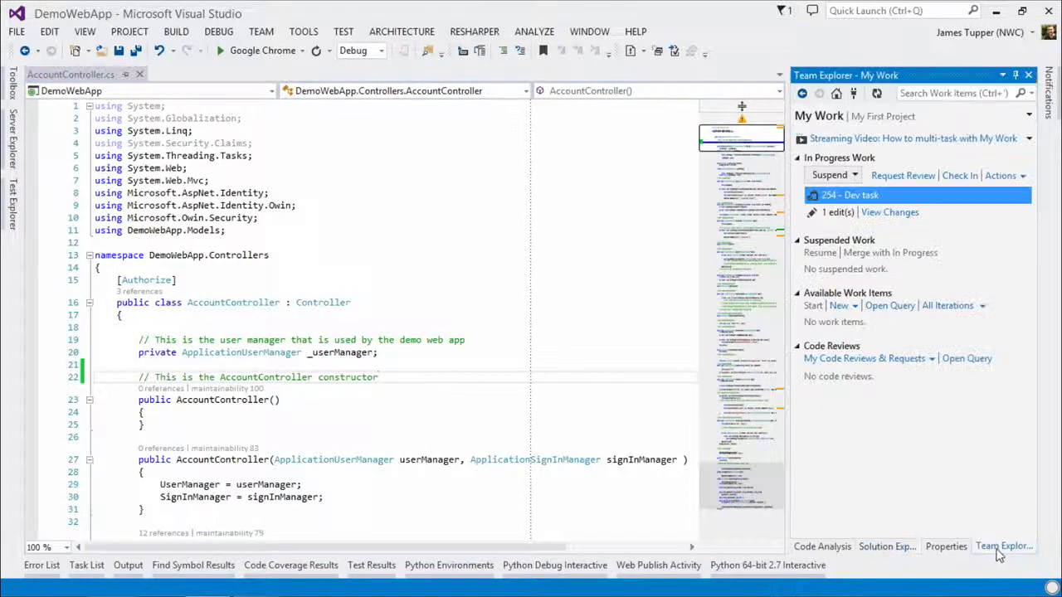
{"action": "left_click", "coordinate": [837, 213]}
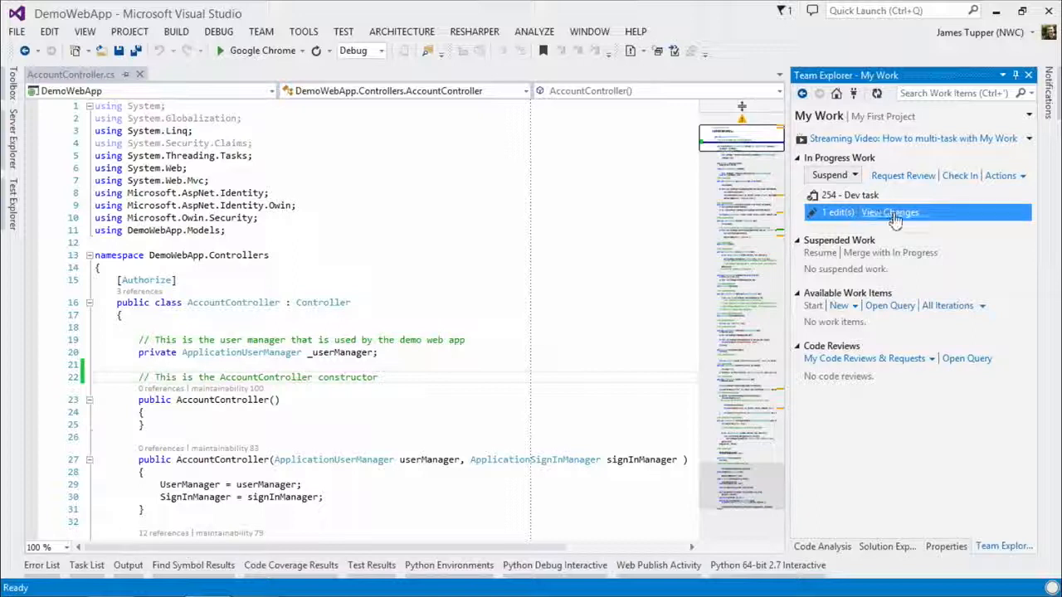
{"action": "mouse_move", "coordinate": [959, 176]}
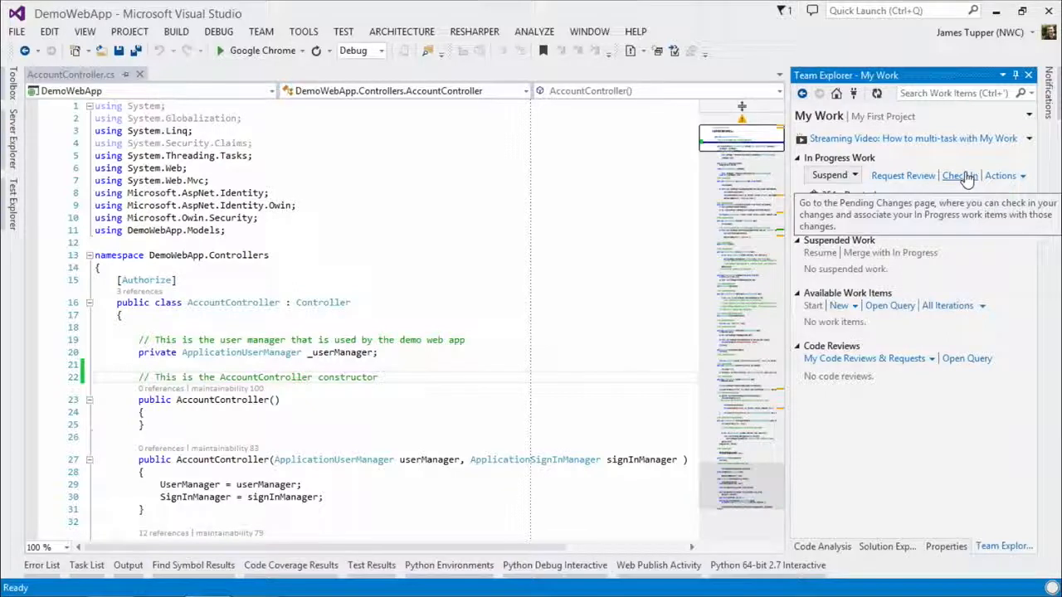
Comment the AccountController.cs change 'Add comment to the AccountController file' and check it in
{"action": "left_click", "coordinate": [959, 176]}
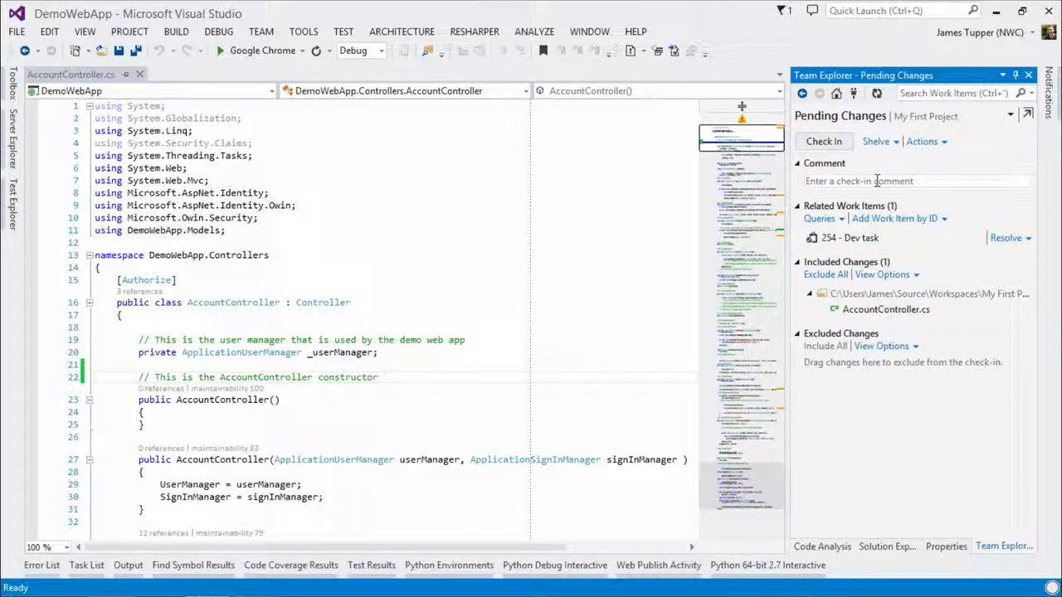
{"action": "mouse_move", "coordinate": [987, 207]}
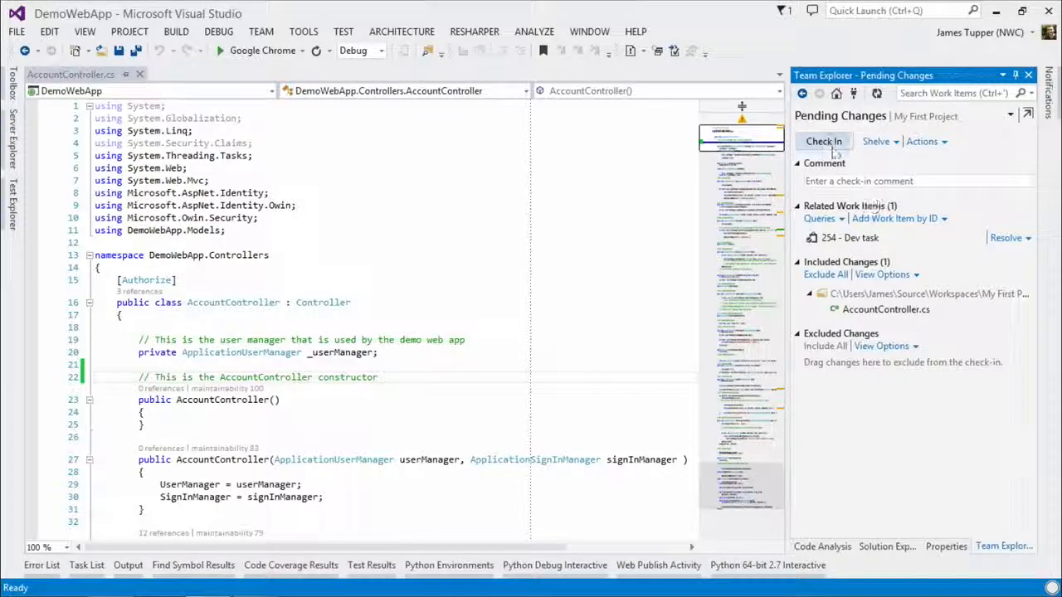
{"action": "left_click", "coordinate": [912, 180]}
{"action": "type", "text": "Add comment to the AccountC"}
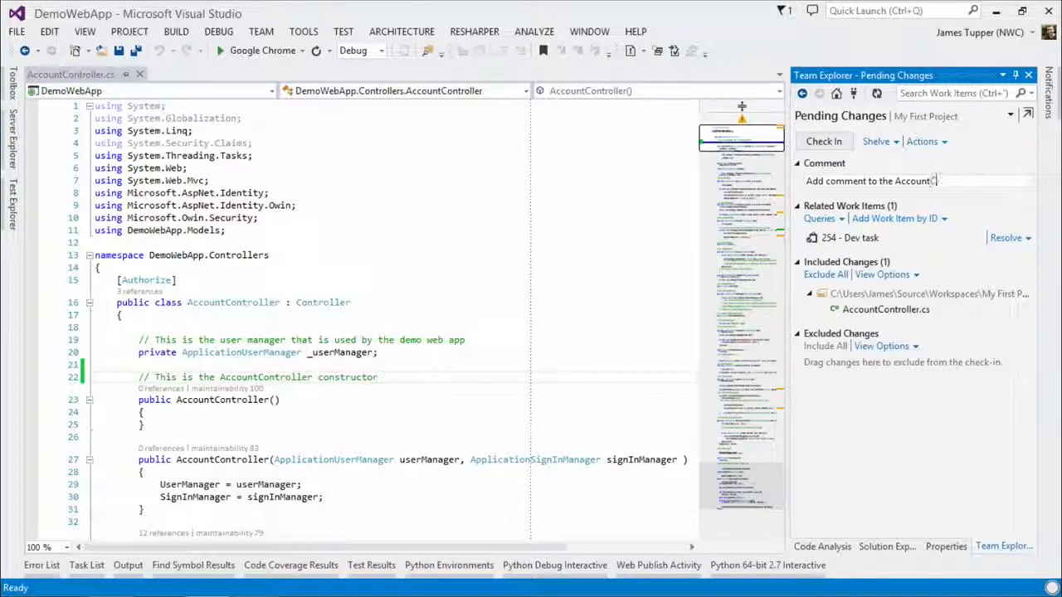
{"action": "type", "text": "file"}
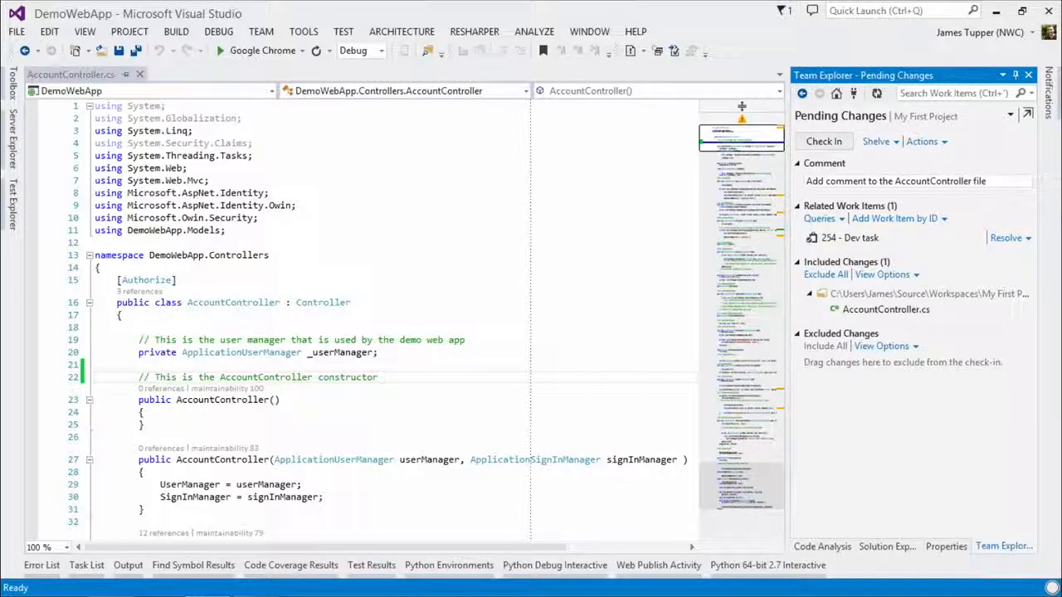
{"action": "left_click", "coordinate": [823, 141]}
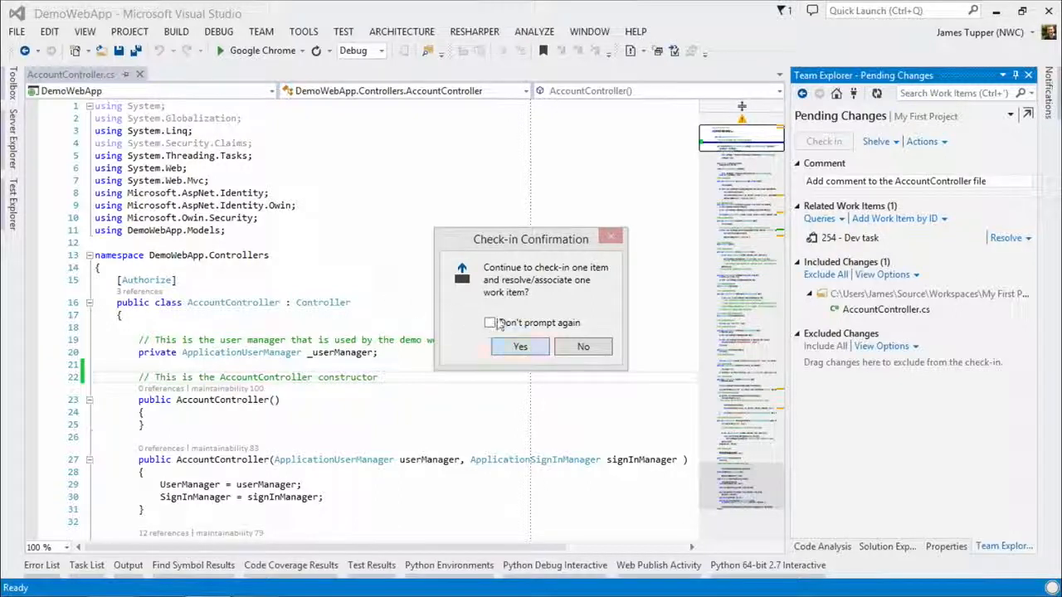
Confirm the check-in, resolving the associated Dev task
{"action": "left_click", "coordinate": [519, 347]}
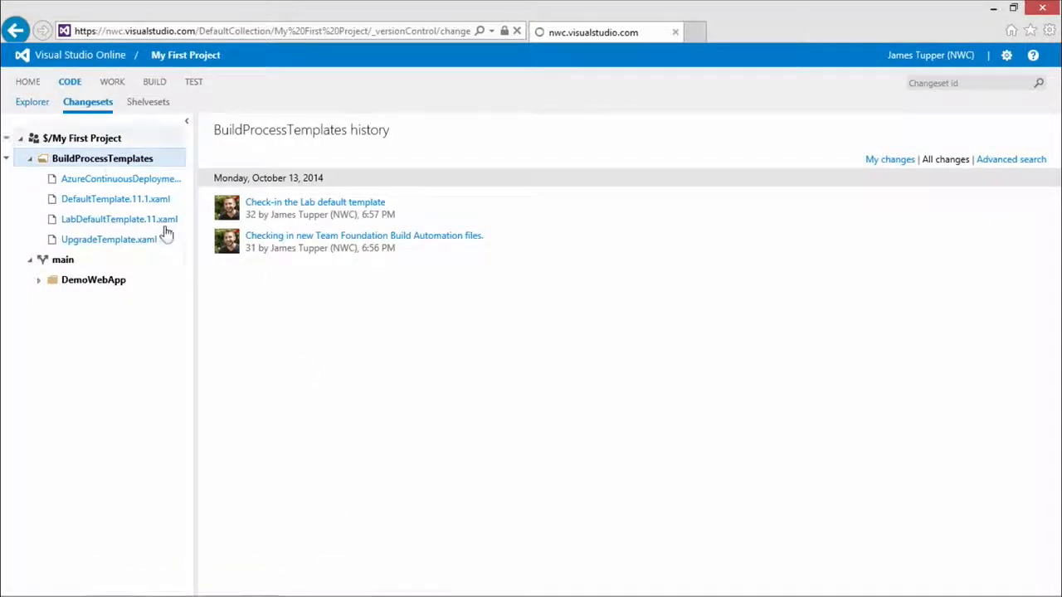
From the $/My First Project history, open the 'Add comment to the AccountController file' changeset 36
{"action": "left_click", "coordinate": [33, 101]}
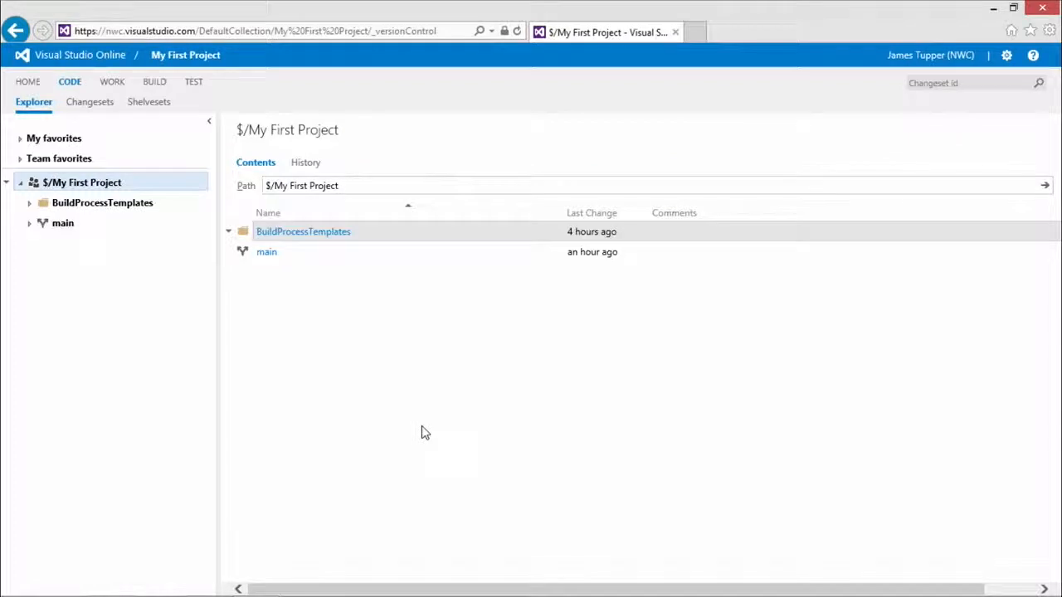
{"action": "mouse_move", "coordinate": [305, 162]}
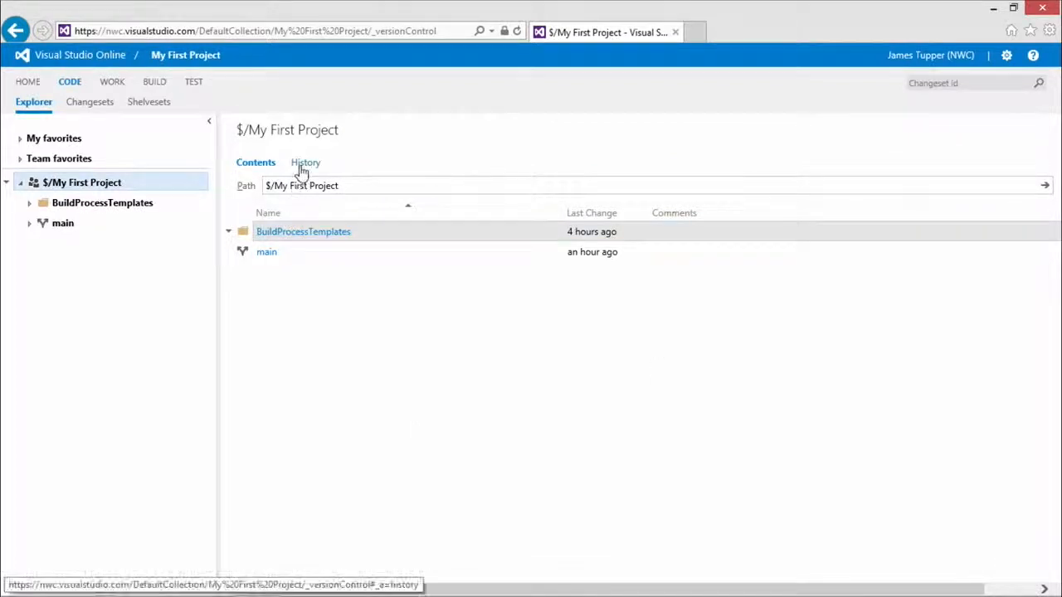
{"action": "left_click", "coordinate": [305, 163]}
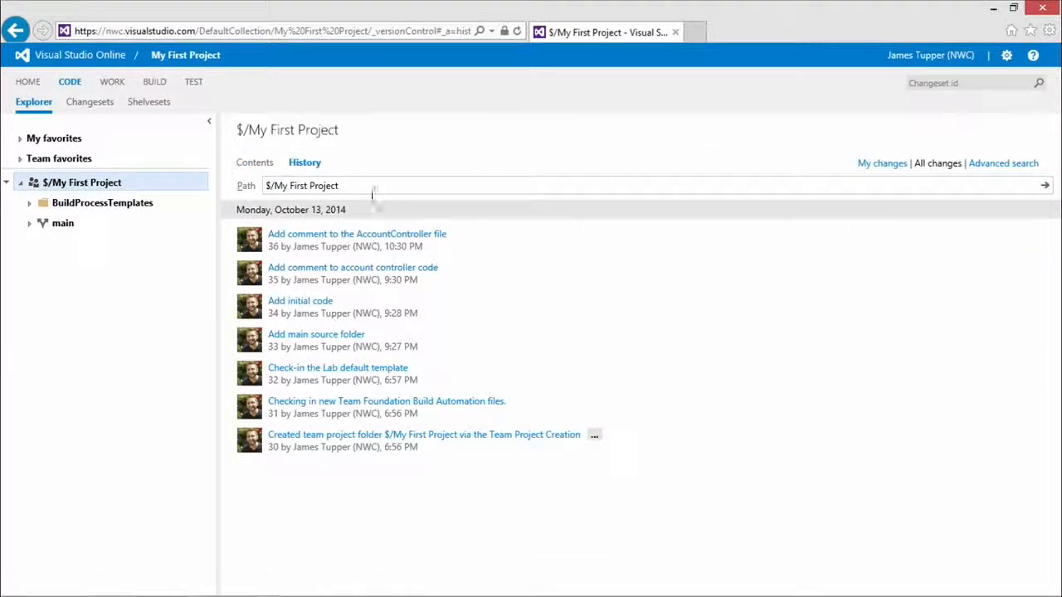
{"action": "mouse_move", "coordinate": [348, 229]}
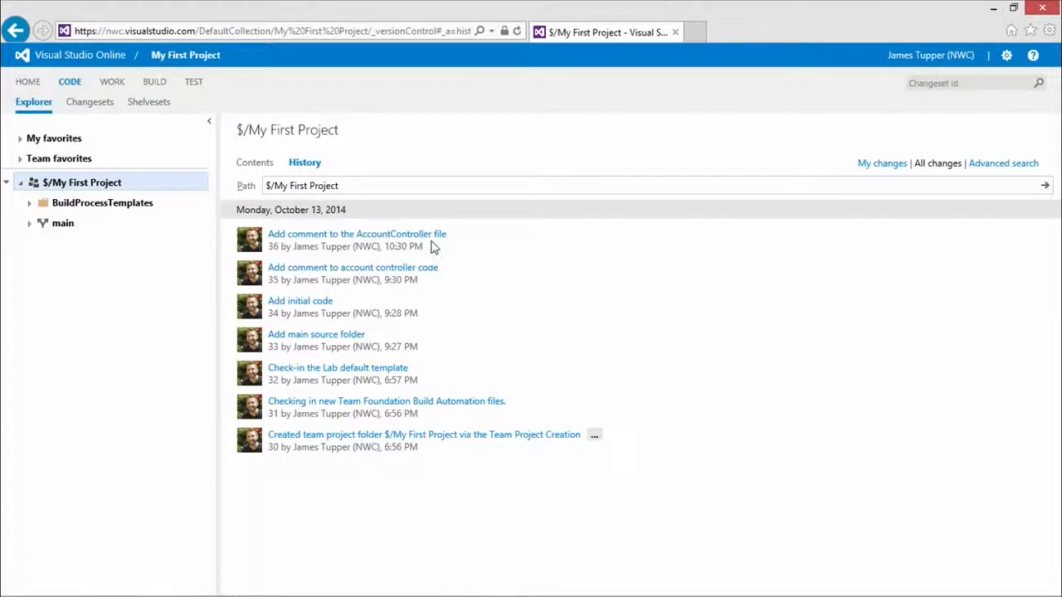
{"action": "left_click", "coordinate": [357, 232]}
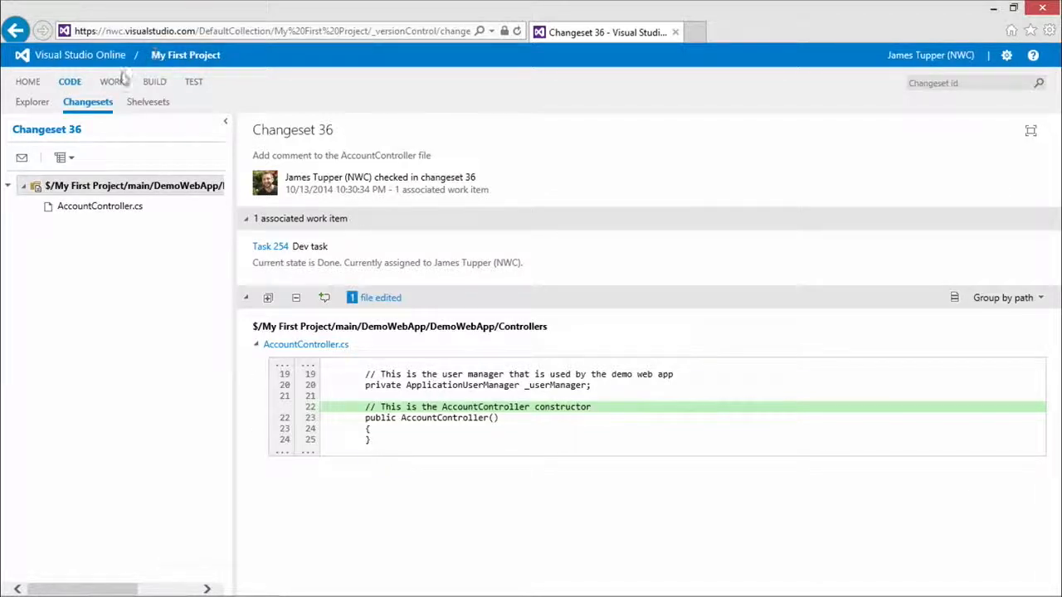
Go back to the account overview via the Visual Studio Online logo
{"action": "left_click", "coordinate": [79, 54]}
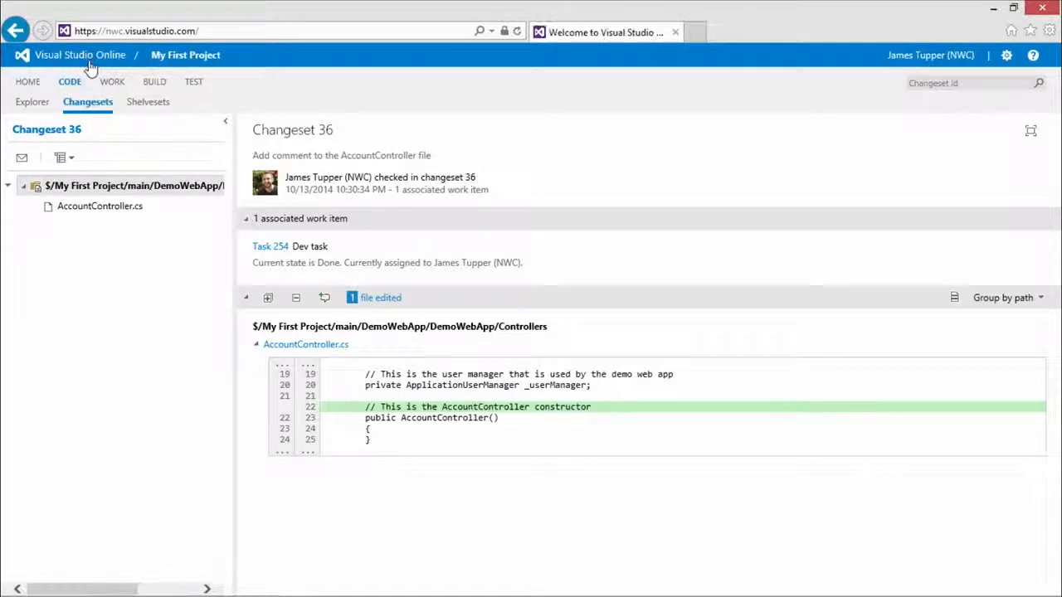
{"action": "left_click", "coordinate": [80, 55]}
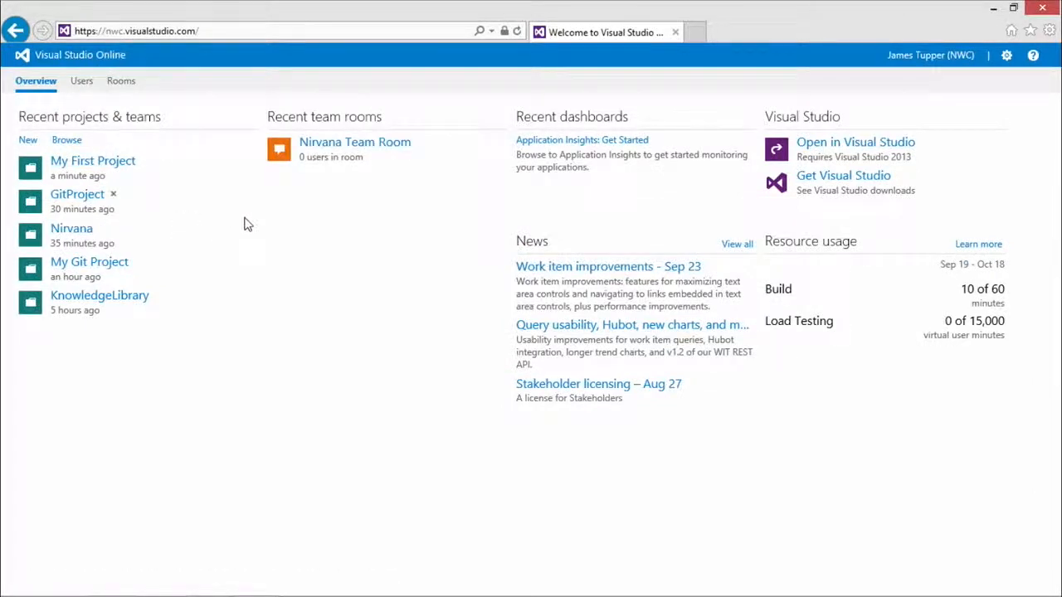
{"action": "mouse_move", "coordinate": [235, 212]}
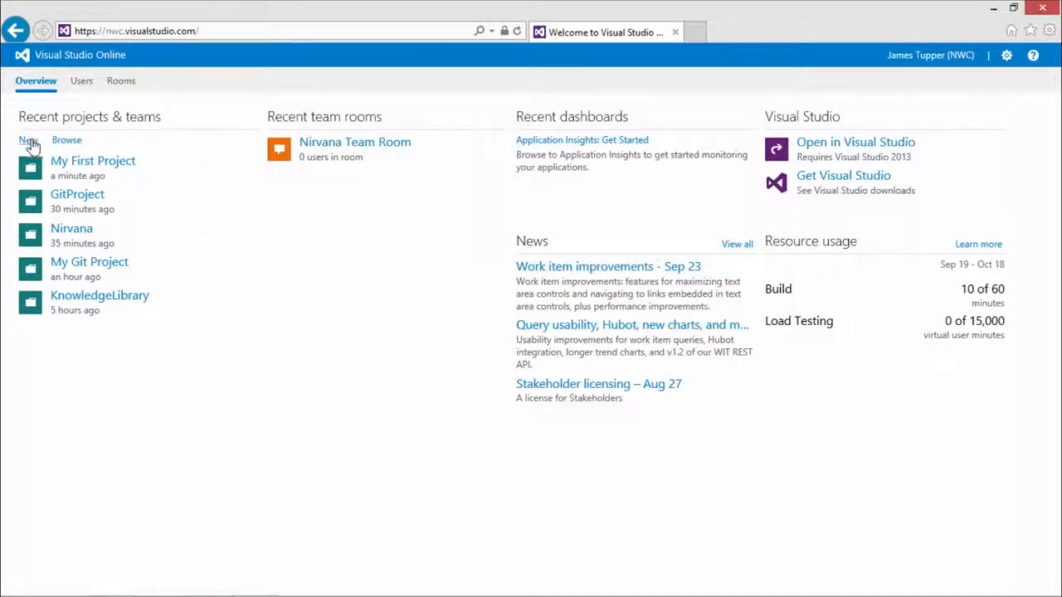
{"action": "mouse_move", "coordinate": [27, 139]}
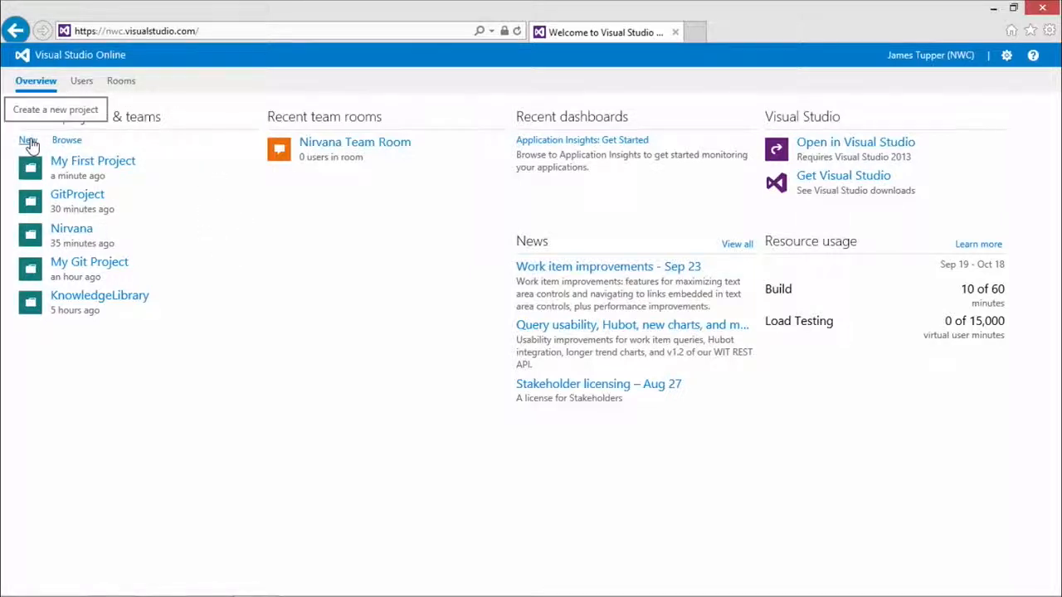
Create team project My TFVC Project with Team Foundation Version Control and navigate to it
{"action": "left_click", "coordinate": [26, 139]}
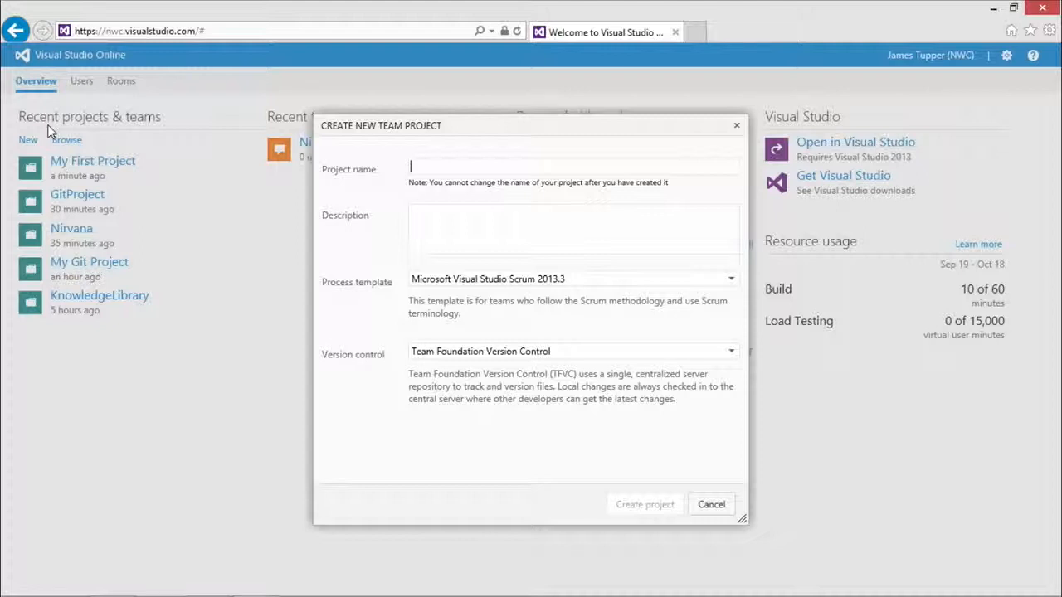
{"action": "type", "text": "My TFVC Project"}
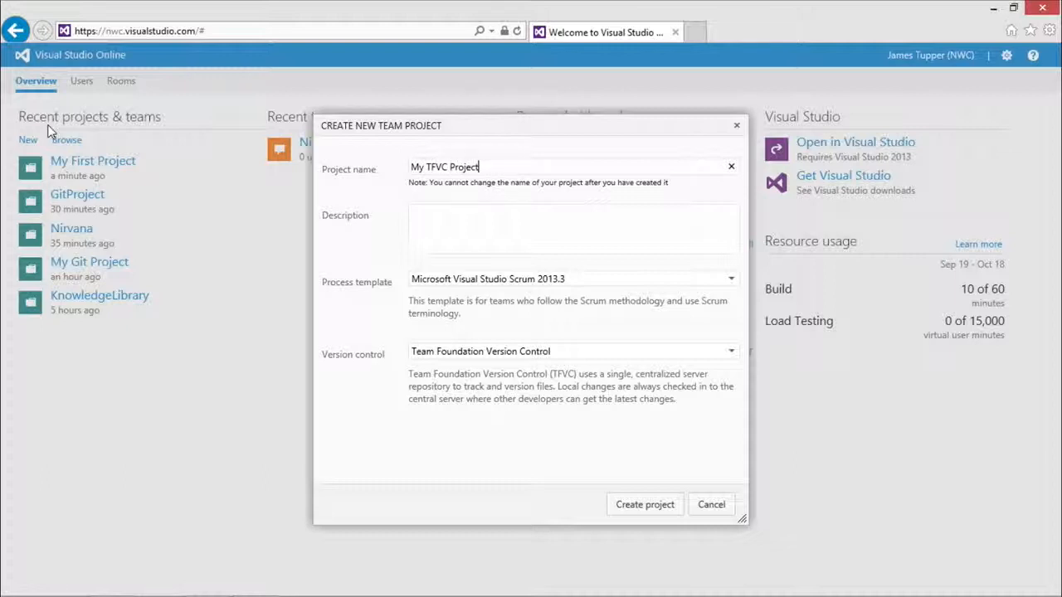
{"action": "mouse_move", "coordinate": [508, 366]}
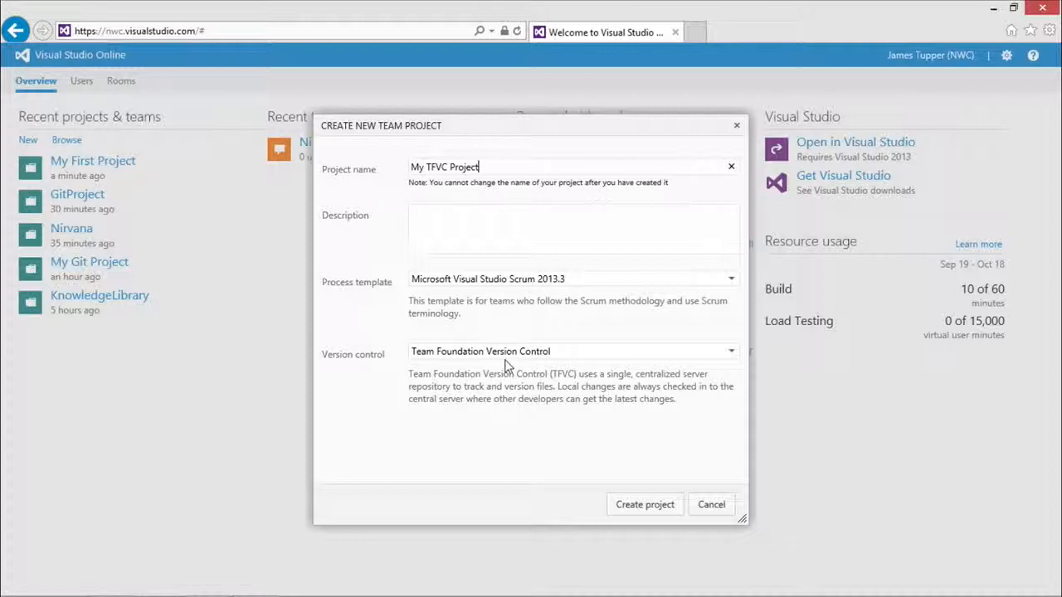
{"action": "mouse_move", "coordinate": [528, 364]}
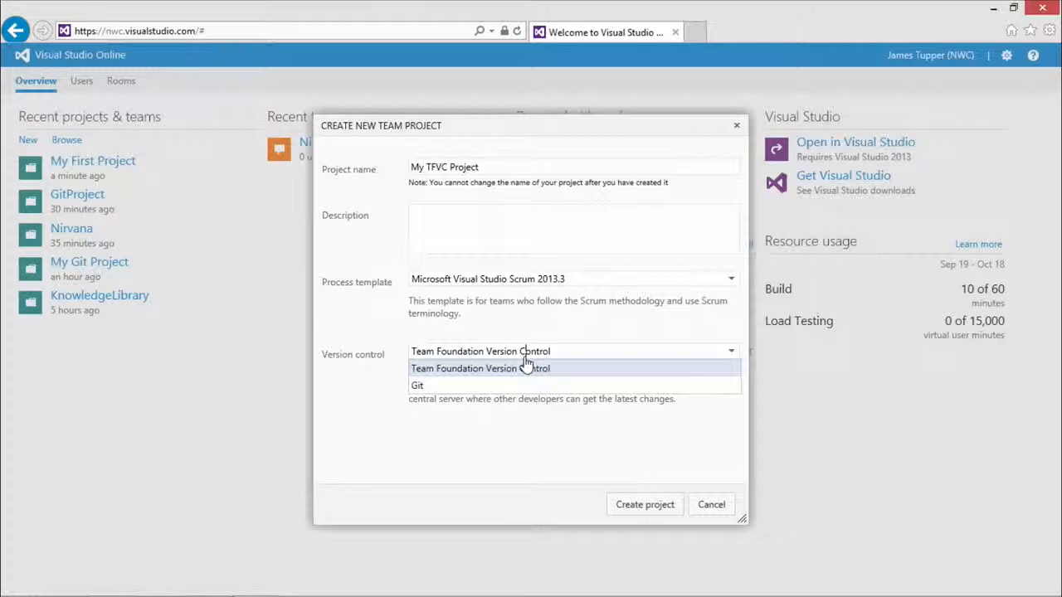
{"action": "left_click", "coordinate": [481, 368]}
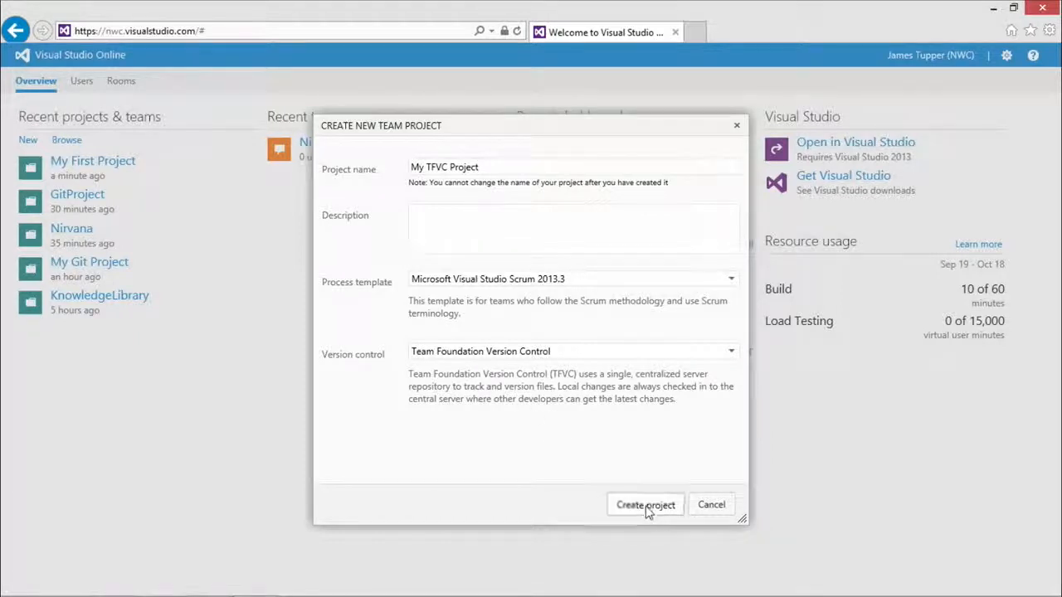
{"action": "left_click", "coordinate": [643, 505]}
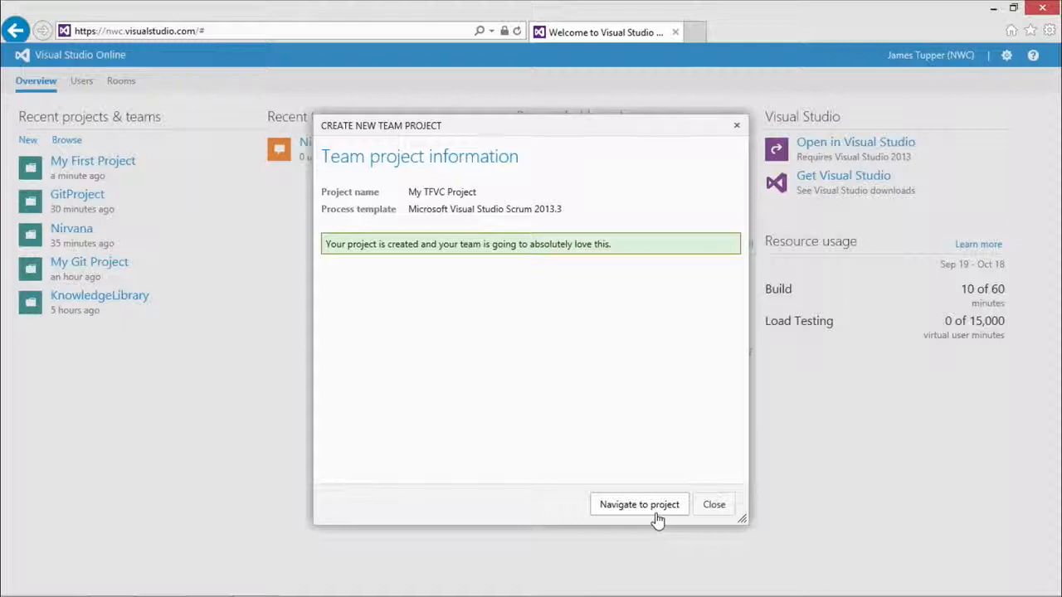
{"action": "mouse_move", "coordinate": [657, 521]}
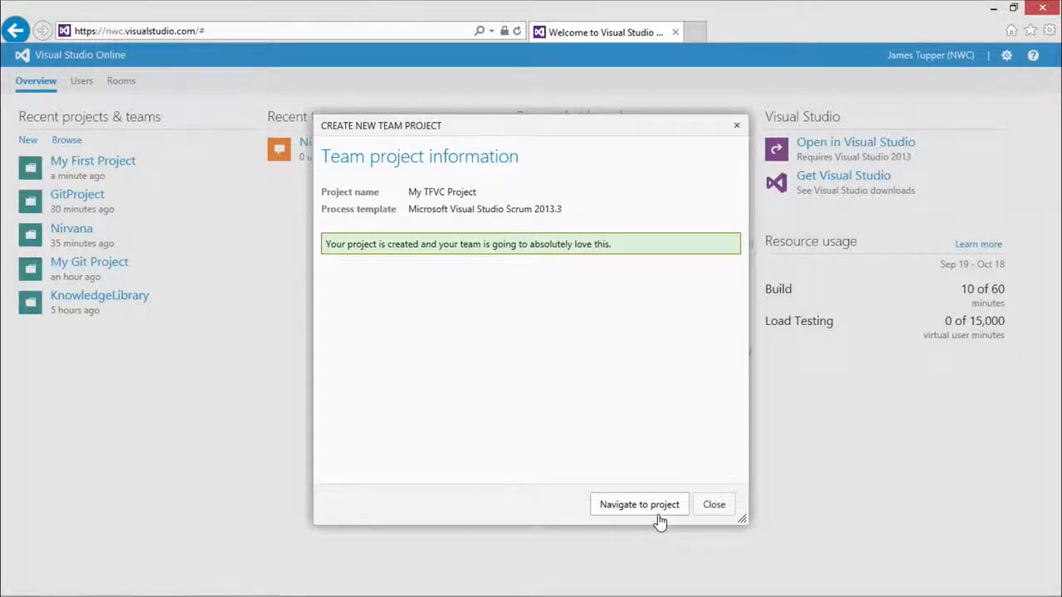
{"action": "left_click", "coordinate": [639, 504]}
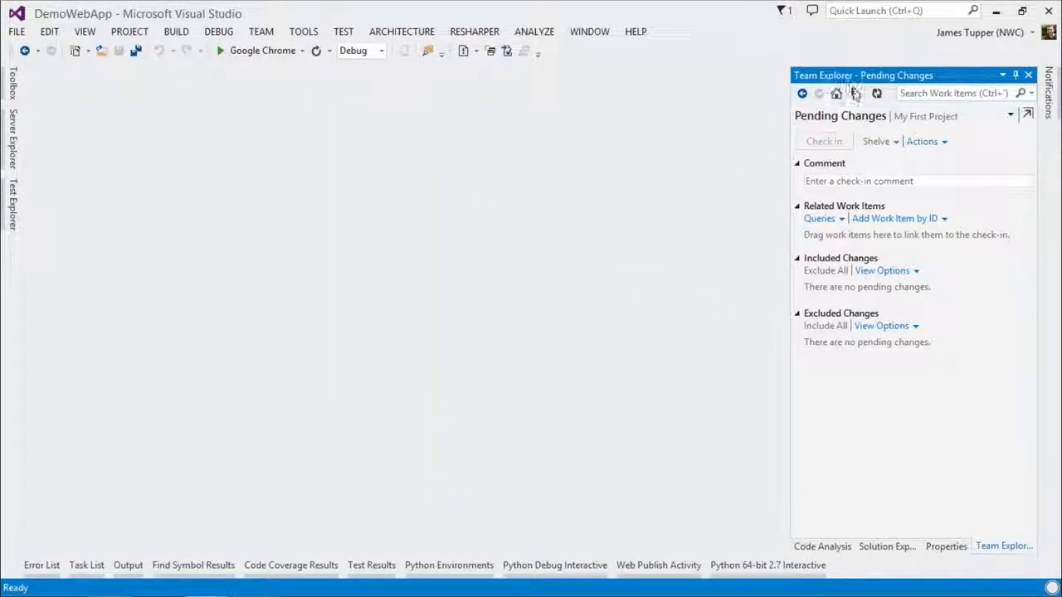
{"action": "mouse_move", "coordinate": [853, 93]}
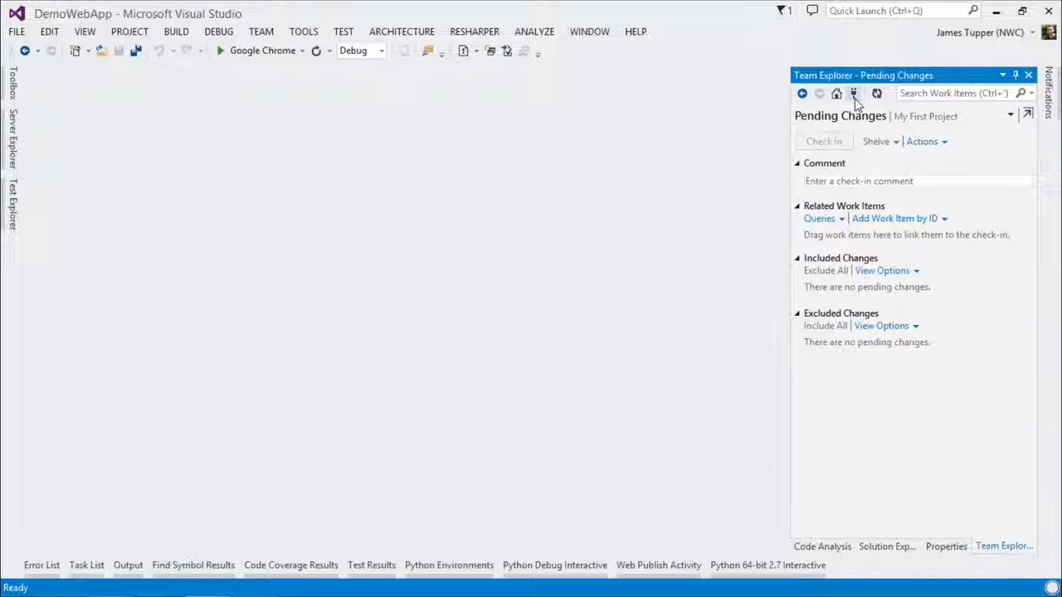
Connect Team Explorer to My TFVC Project from the Select Team Projects list
{"action": "left_click", "coordinate": [836, 93]}
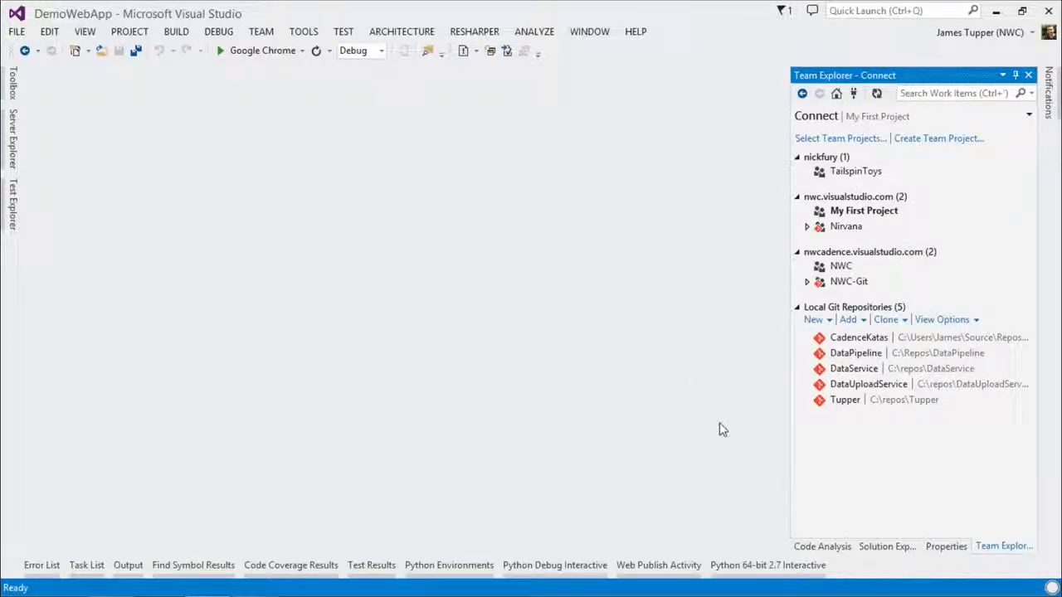
{"action": "left_click", "coordinate": [862, 210]}
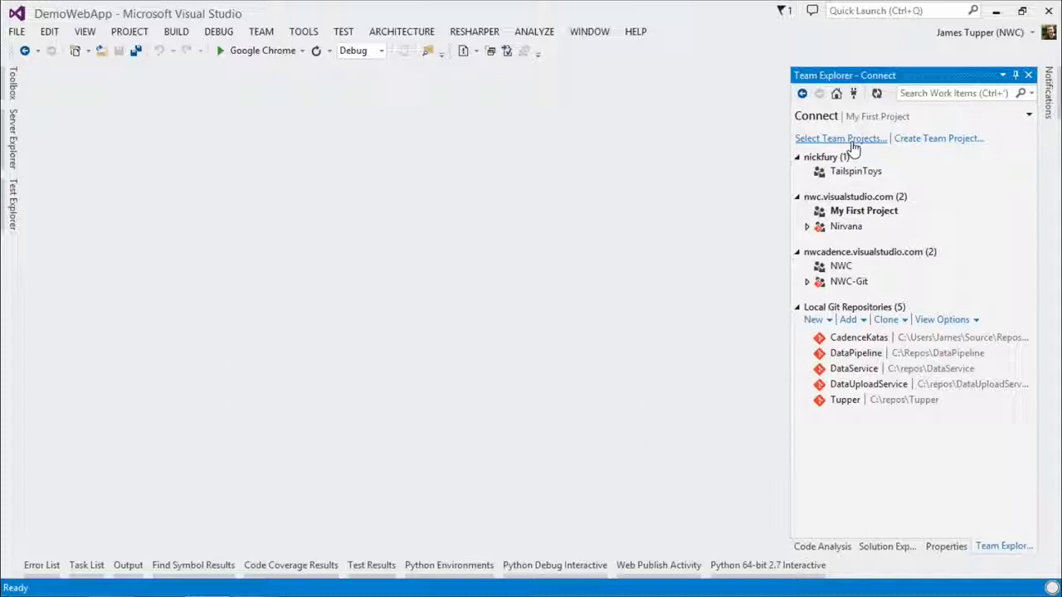
{"action": "left_click", "coordinate": [839, 138]}
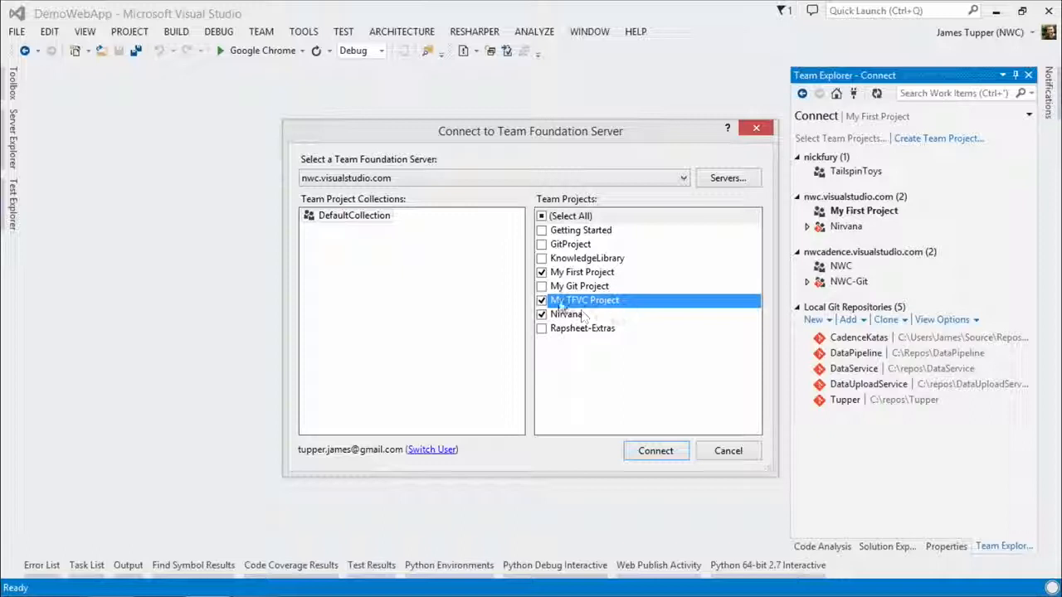
{"action": "left_click", "coordinate": [541, 314]}
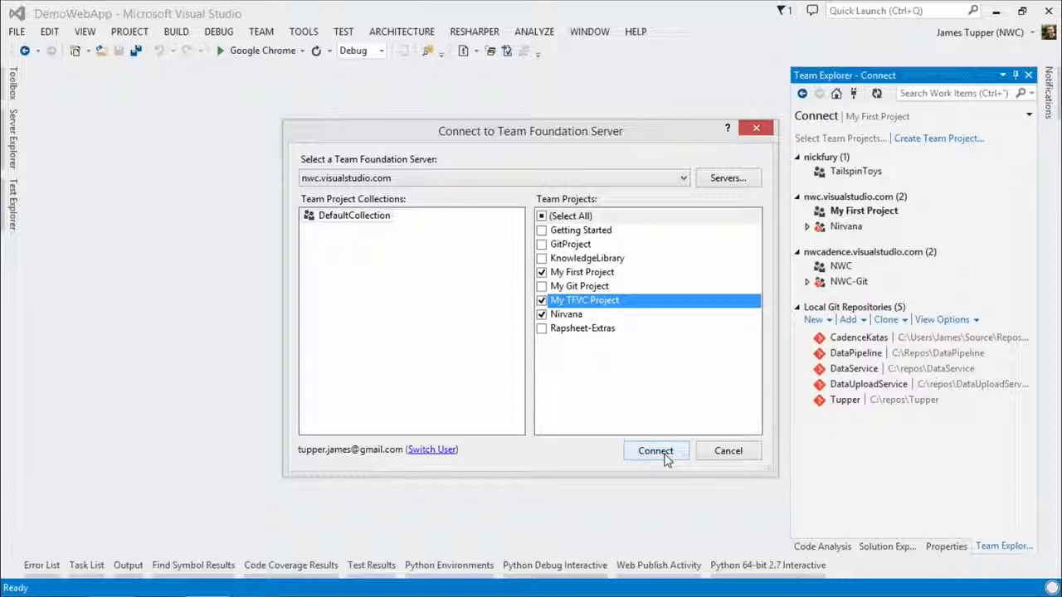
{"action": "left_click", "coordinate": [653, 451]}
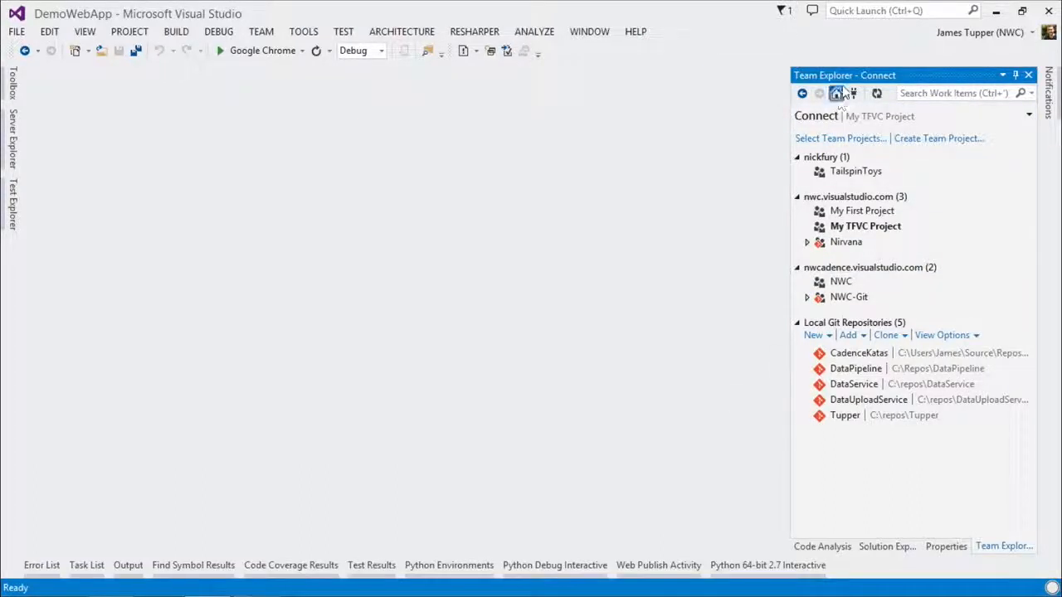
Map My TFVC Project to the local workspace folder with Map & Get
{"action": "left_click", "coordinate": [836, 93]}
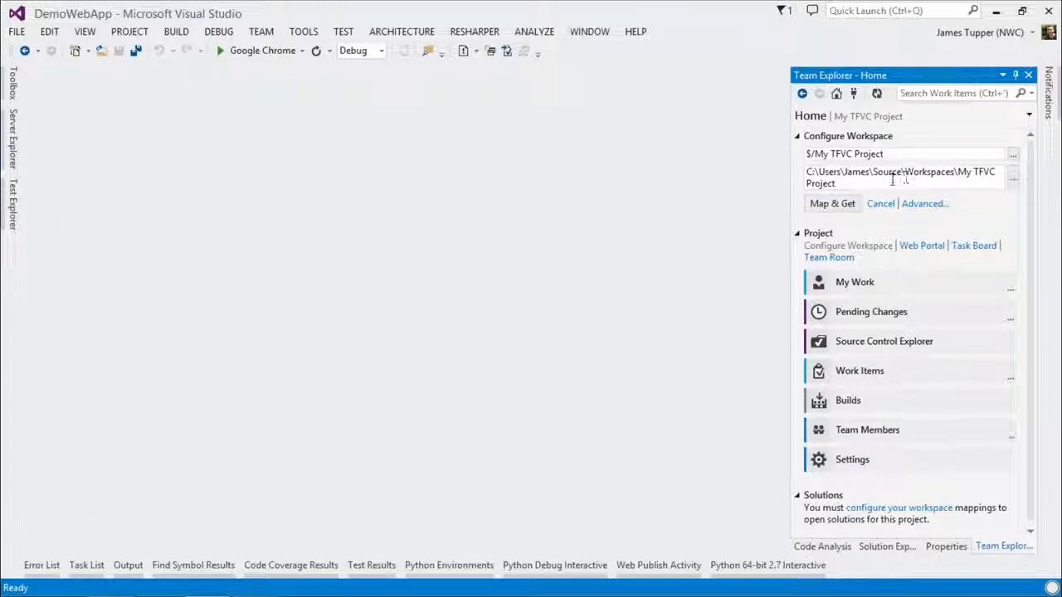
{"action": "left_click", "coordinate": [833, 203]}
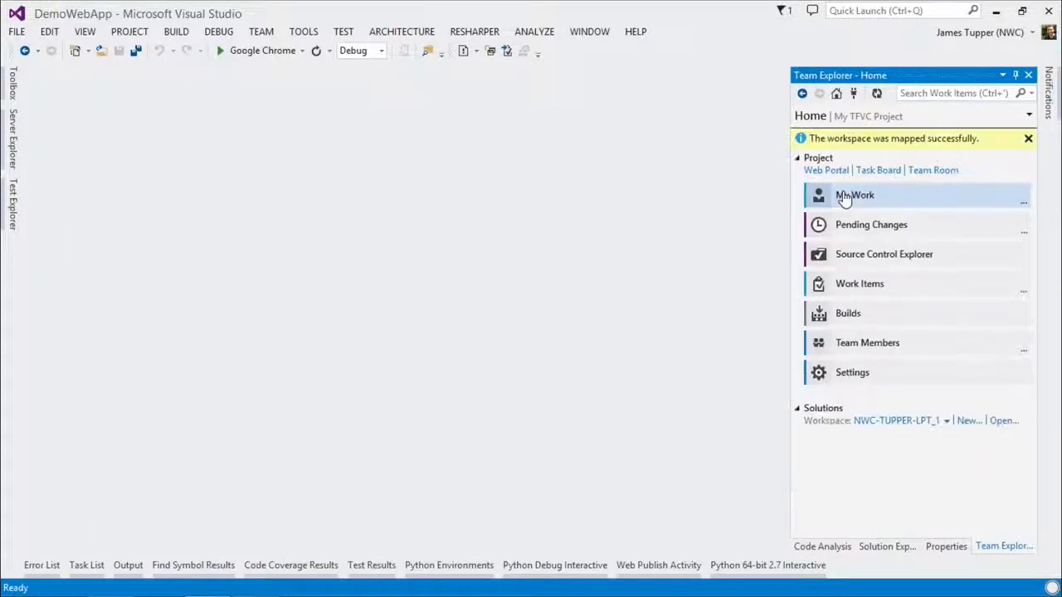
{"action": "mouse_move", "coordinate": [855, 196]}
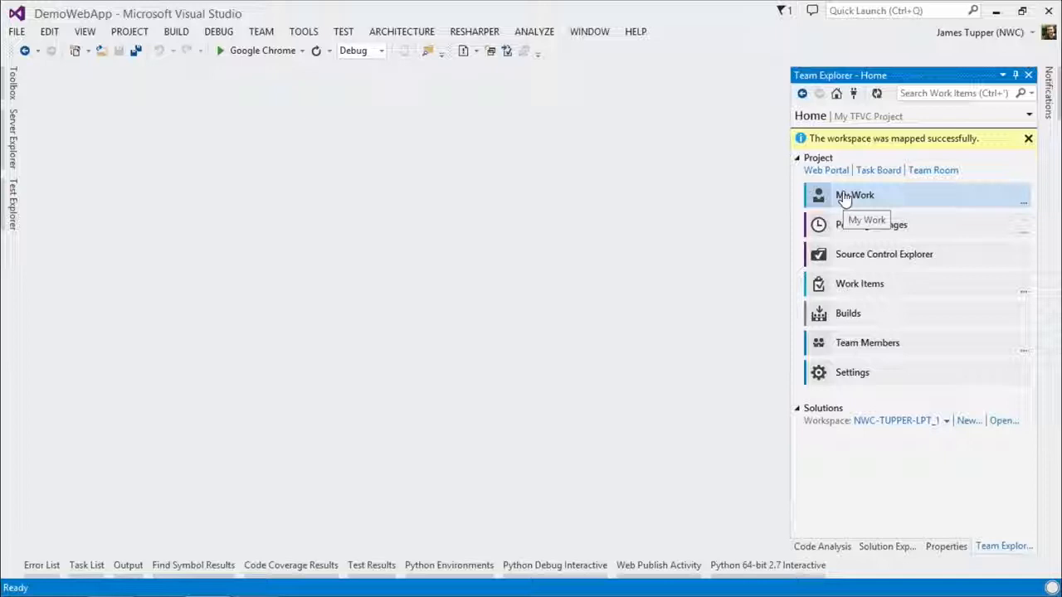
{"action": "mouse_move", "coordinate": [740, 244]}
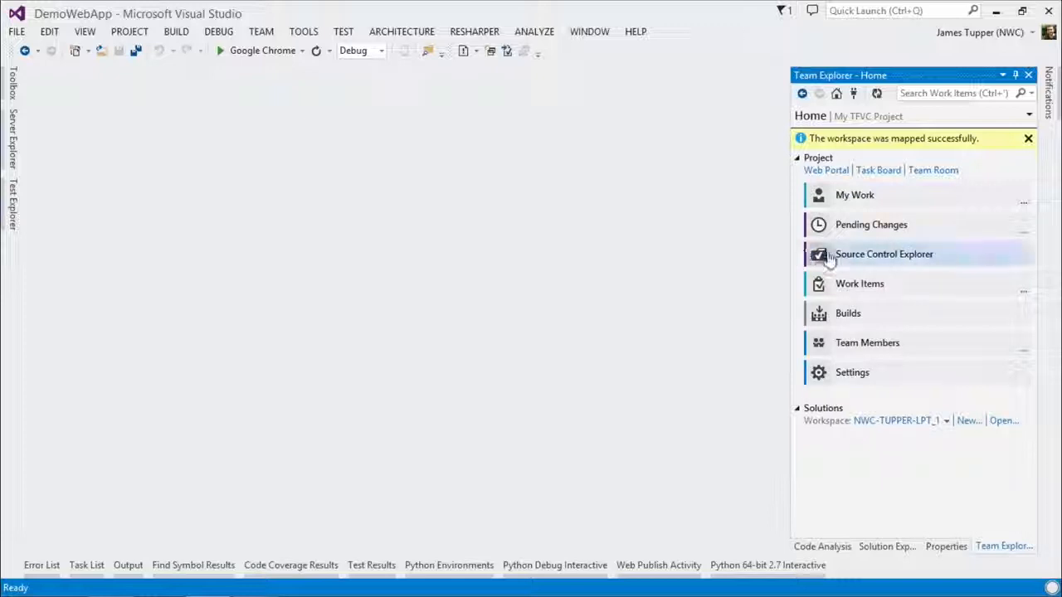
Browse My TFVC Project in Source Control Explorer, expanding it to show BuildProcessTemplates
{"action": "left_click", "coordinate": [883, 253]}
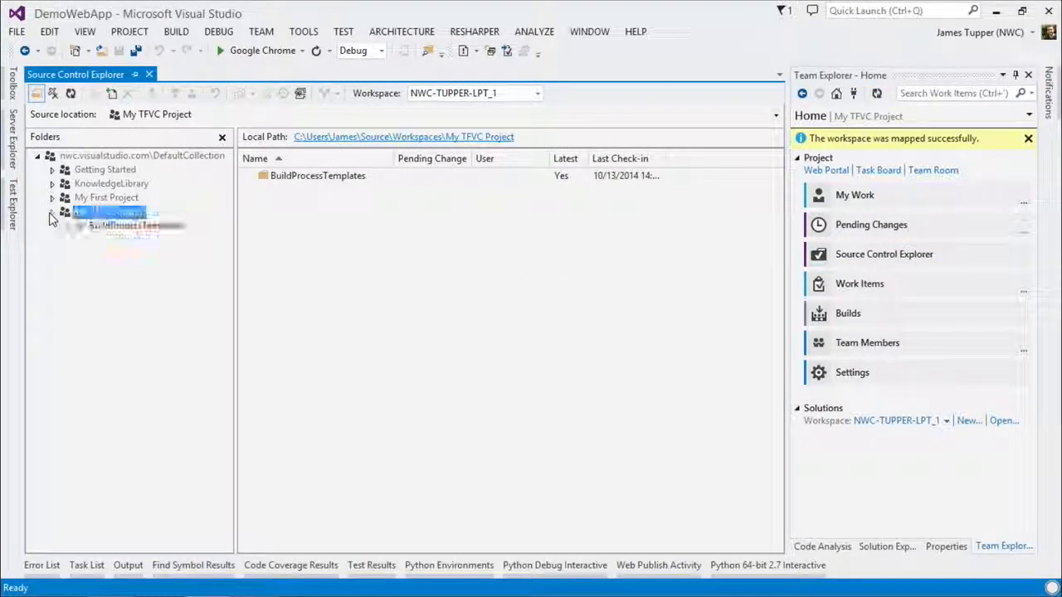
{"action": "left_click", "coordinate": [51, 212]}
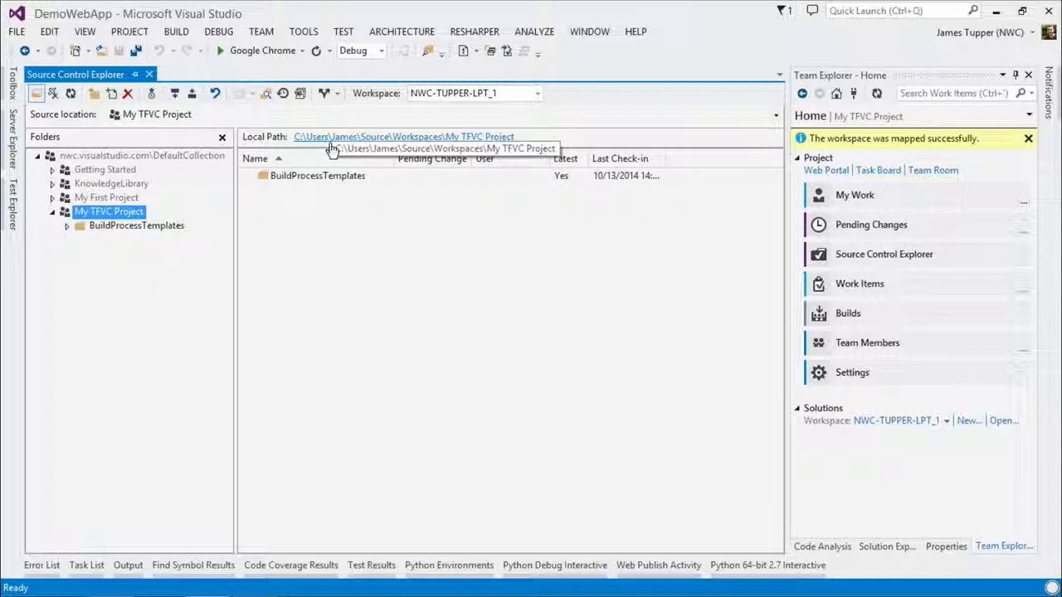
{"action": "mouse_move", "coordinate": [348, 143]}
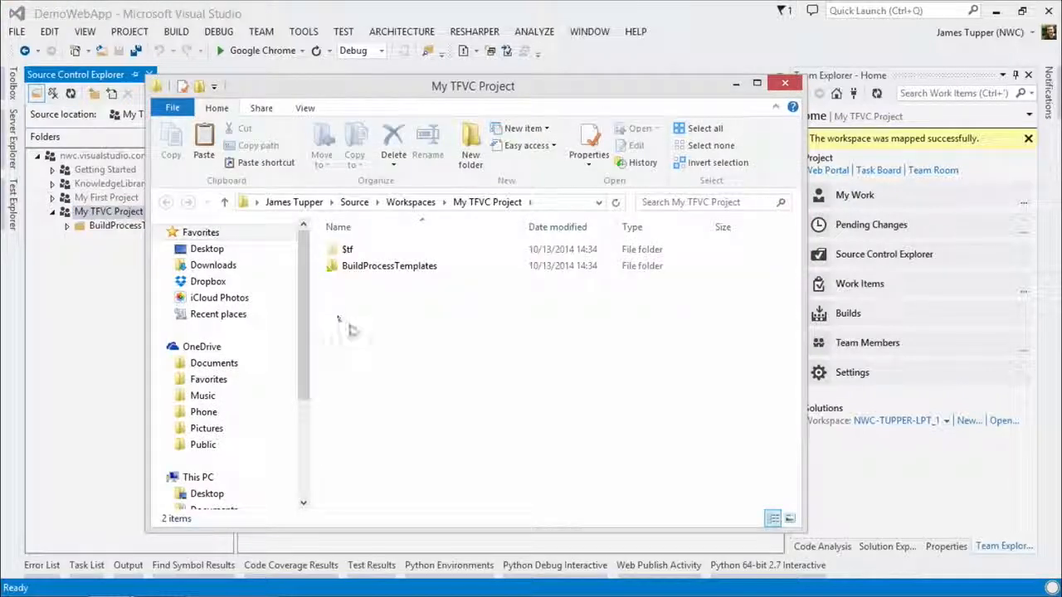
{"action": "mouse_move", "coordinate": [348, 330]}
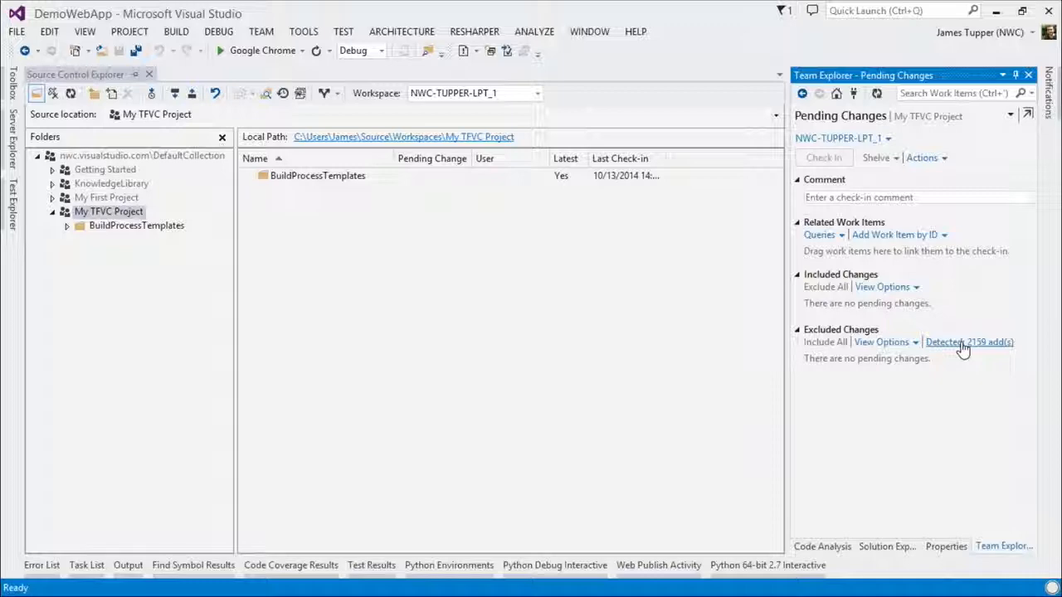
Promote the 2159 detected file adds to included pending changes
{"action": "left_click", "coordinate": [969, 342]}
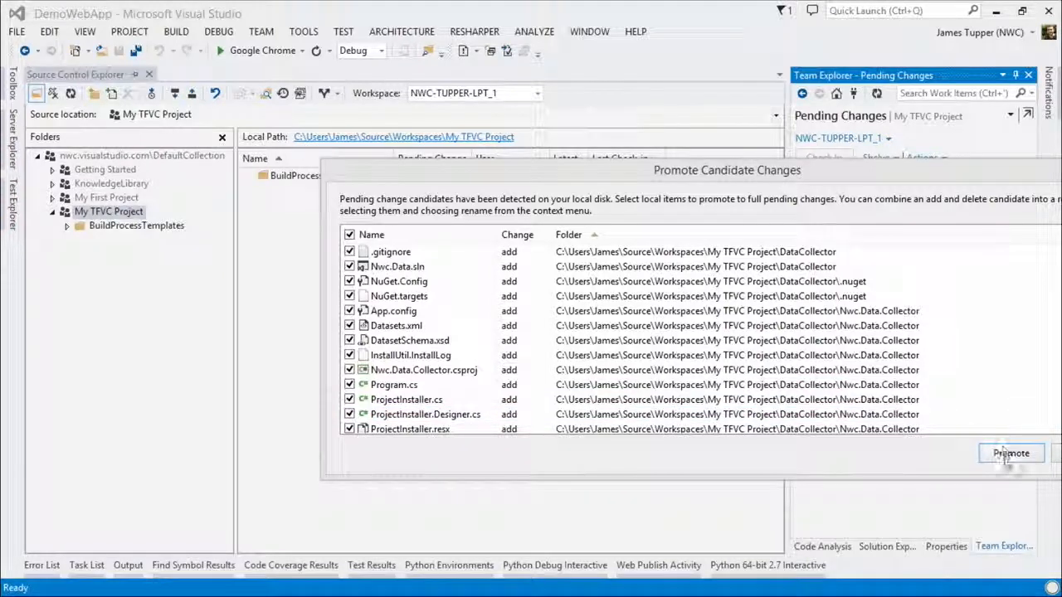
{"action": "left_click", "coordinate": [1010, 453]}
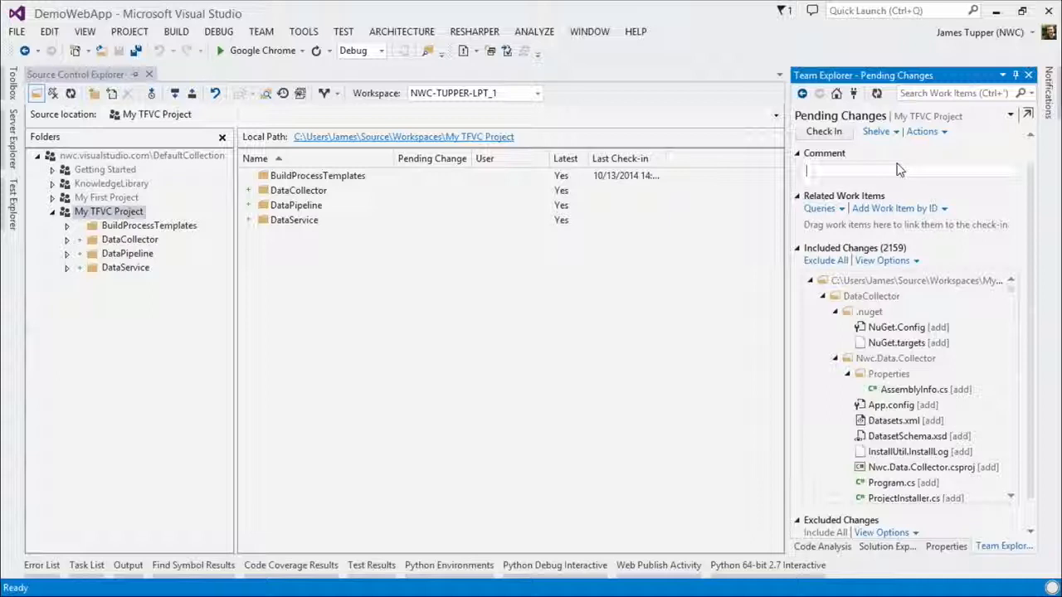
Check in the 2159 added files with the comment 'Add initial code'
{"action": "type", "text": "Add initial c"}
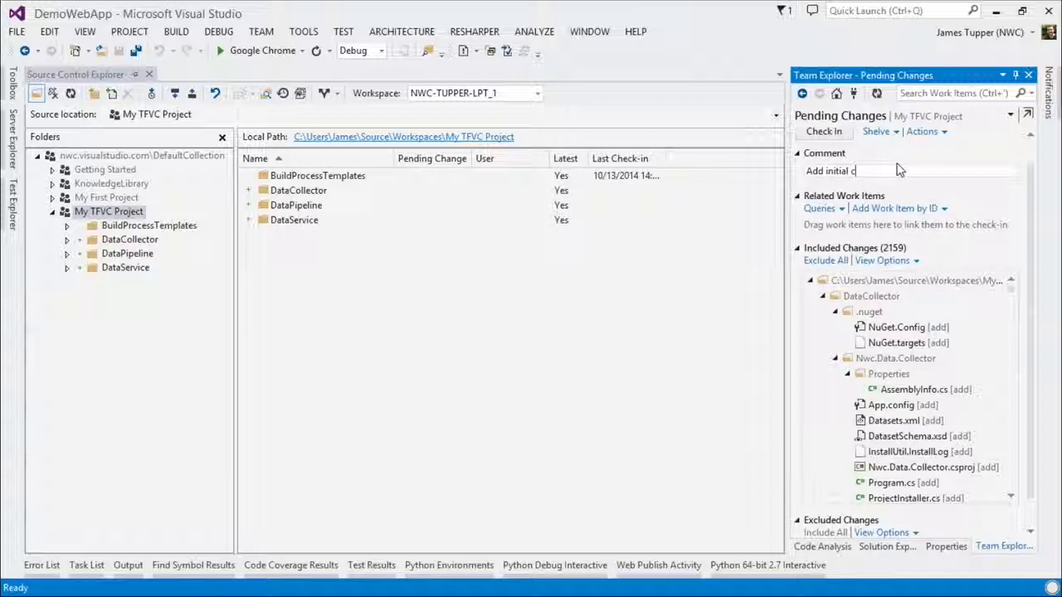
{"action": "left_click", "coordinate": [823, 131]}
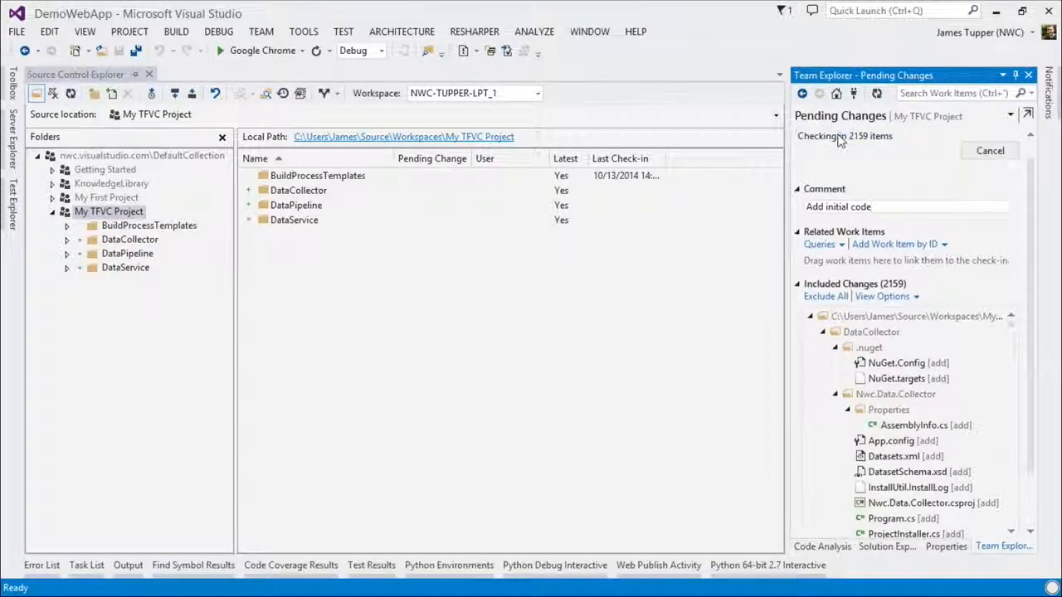